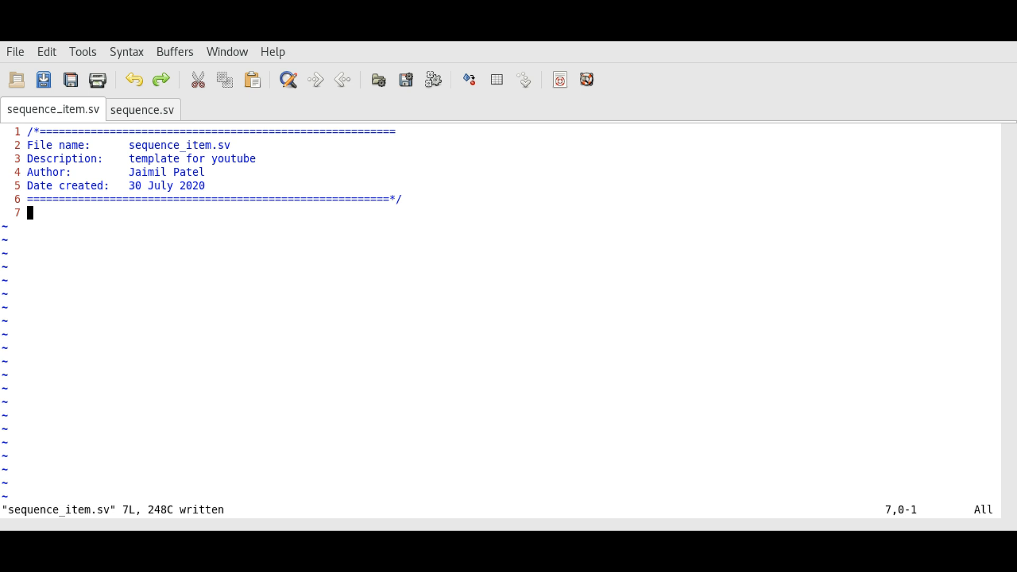
Type 'class our_packet extends uvm_sequence_item;' and close the empty class with endclass.
text(class our)
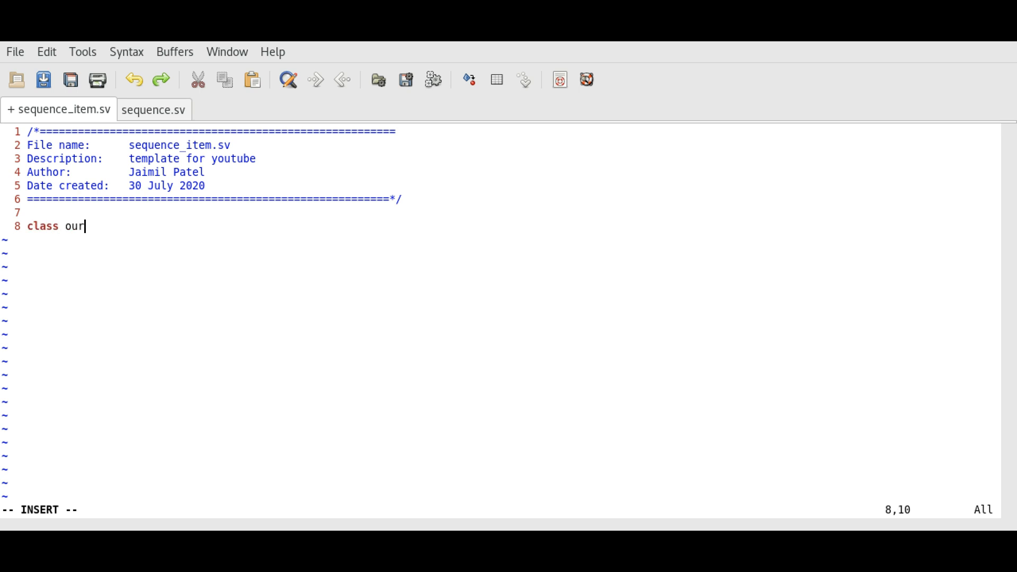
text(_packet exte)
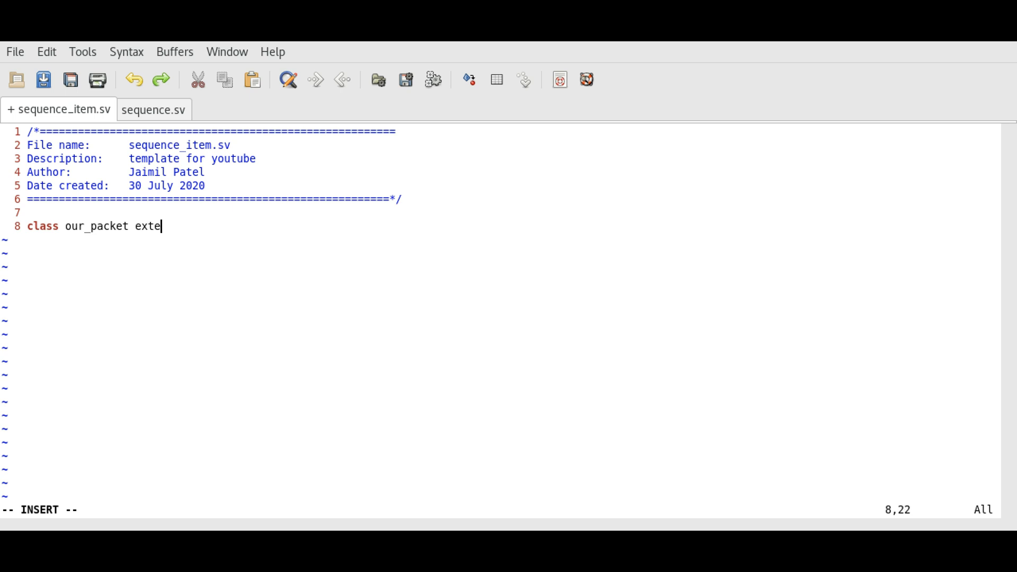
text(nds uvm)
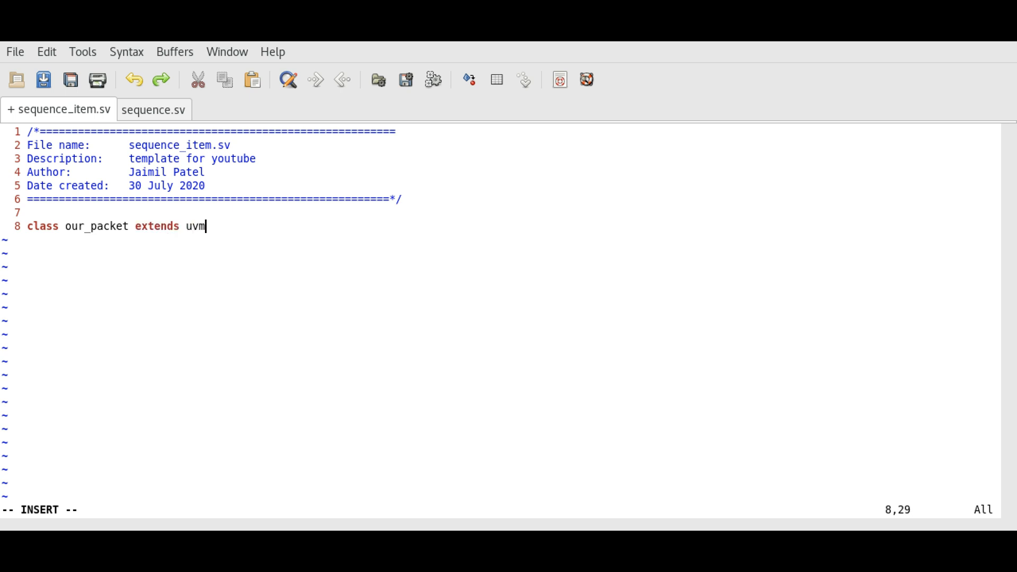
text(_se)
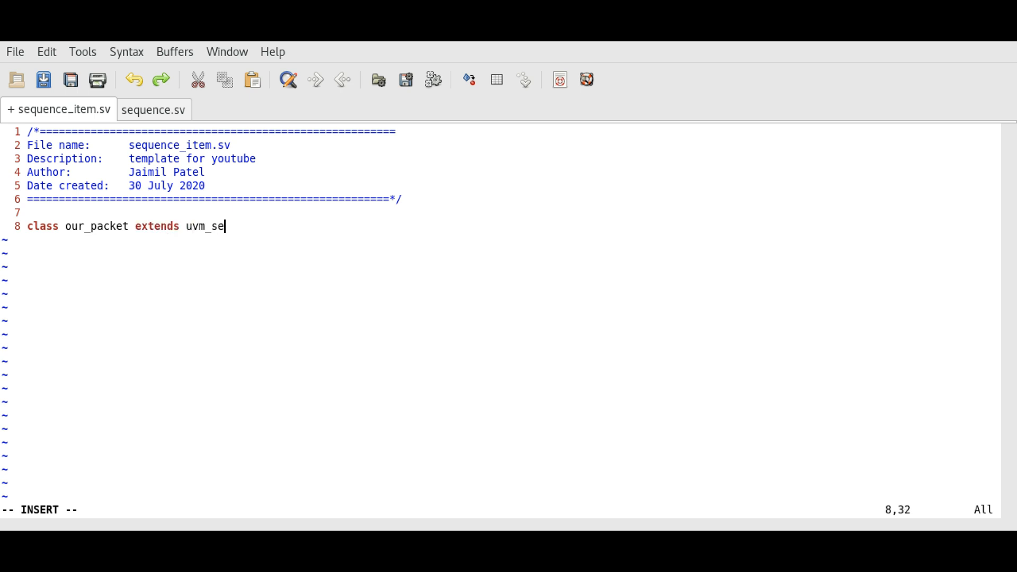
text(quence)
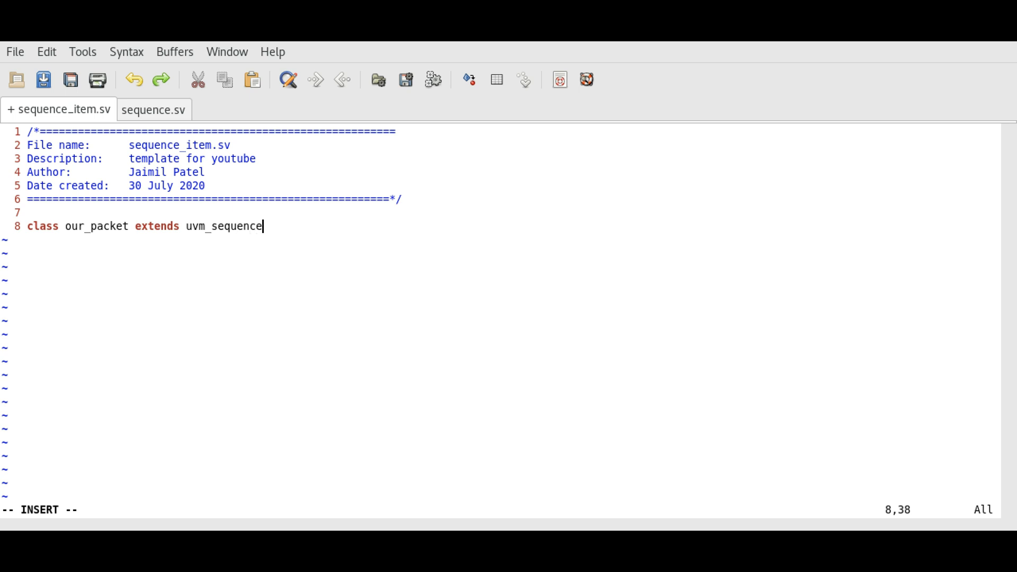
text(_item)
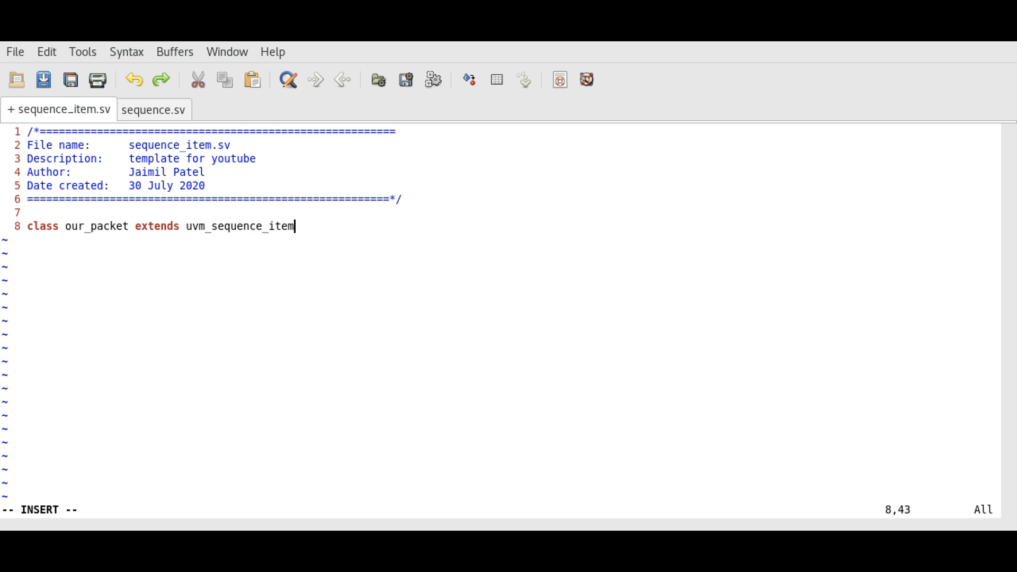
text(;)
text(endclass)
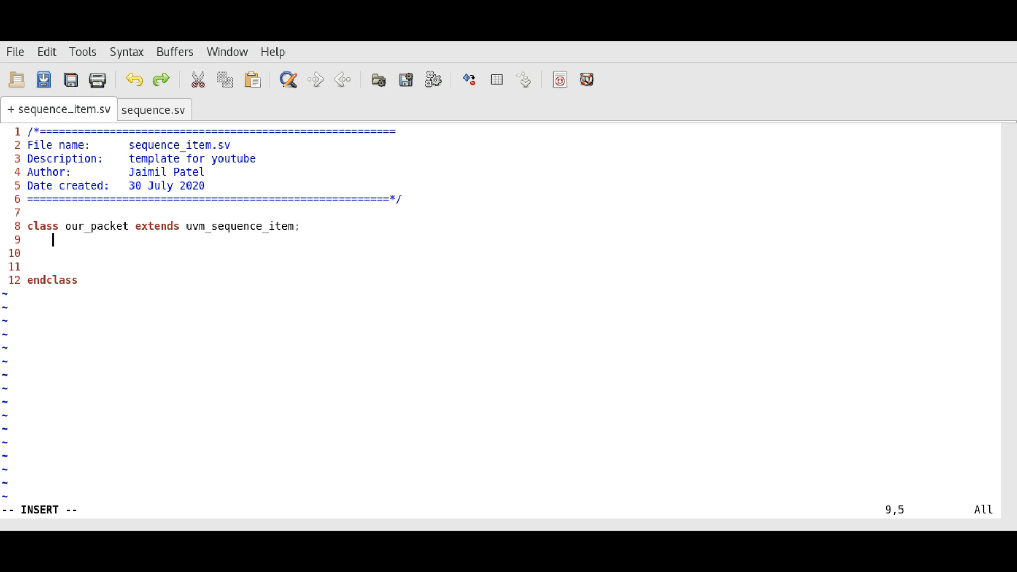
Add `uvm_object_utils(our_packet) as the first line of the class body.
text(`uvm_)
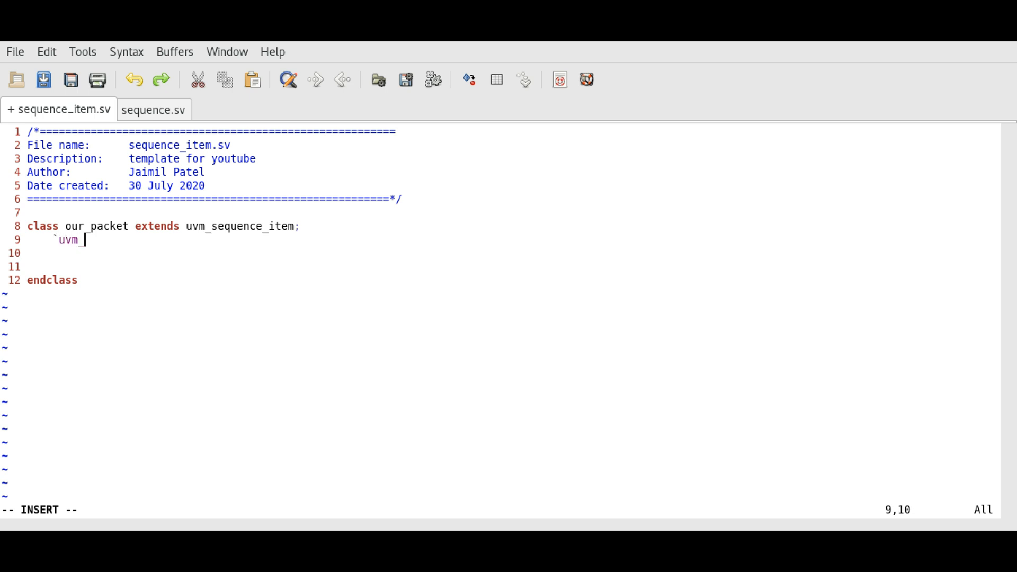
text(object_)
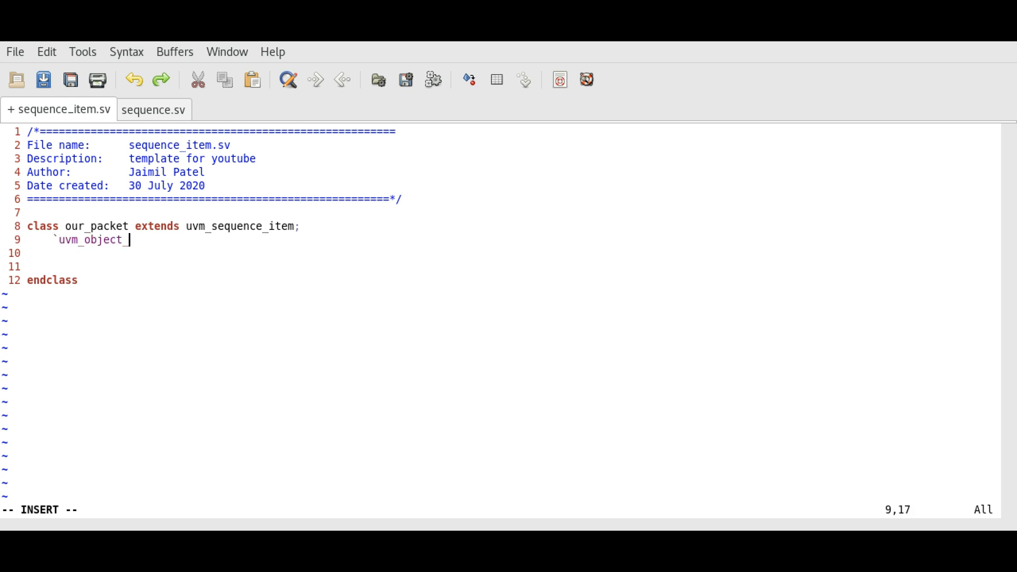
text(utils())
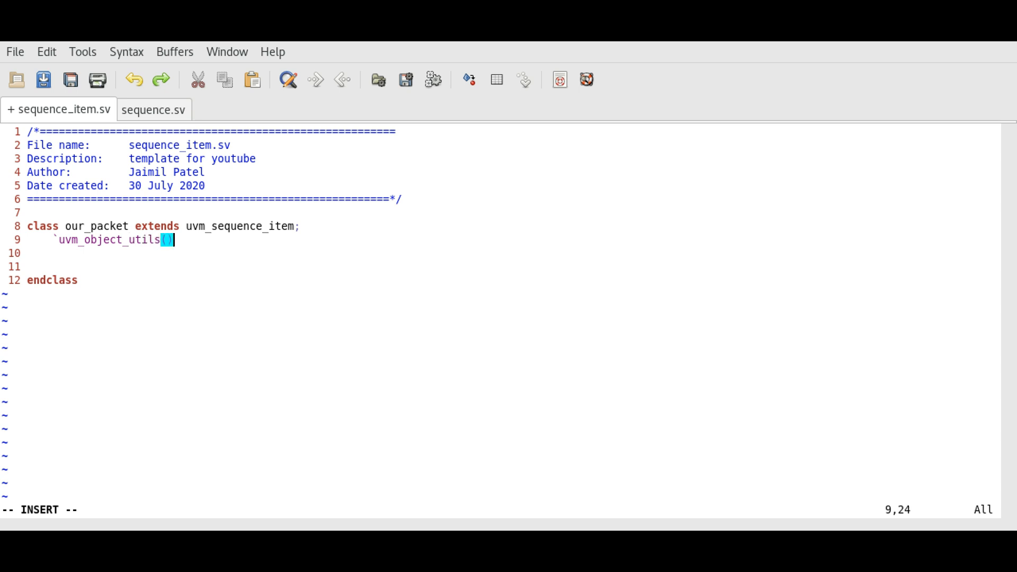
key(Left)
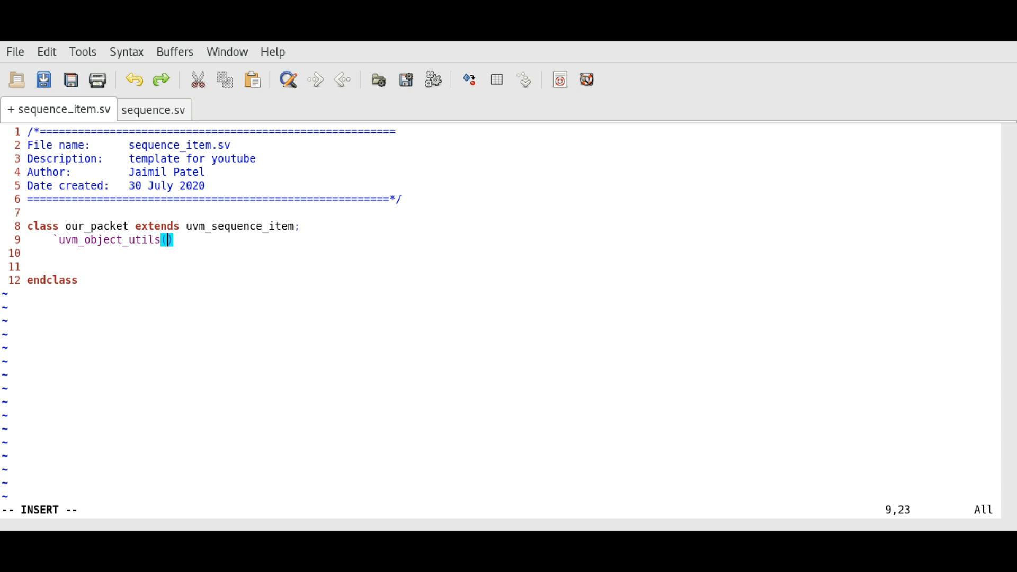
text(our_packet)
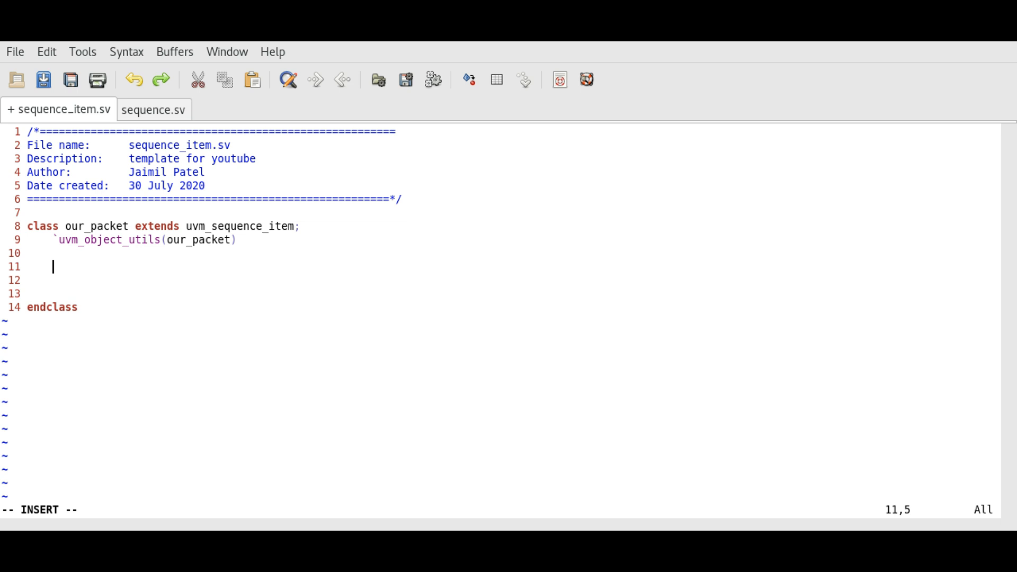
Write function new(string name = "our_packet") with its closing endfunction.
text(function new();)
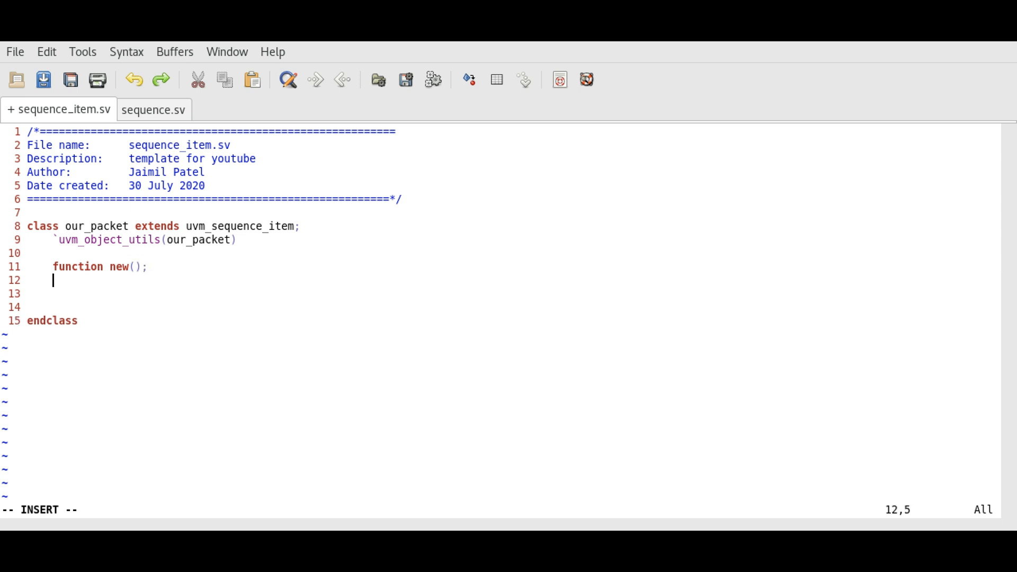
text(endfunc)
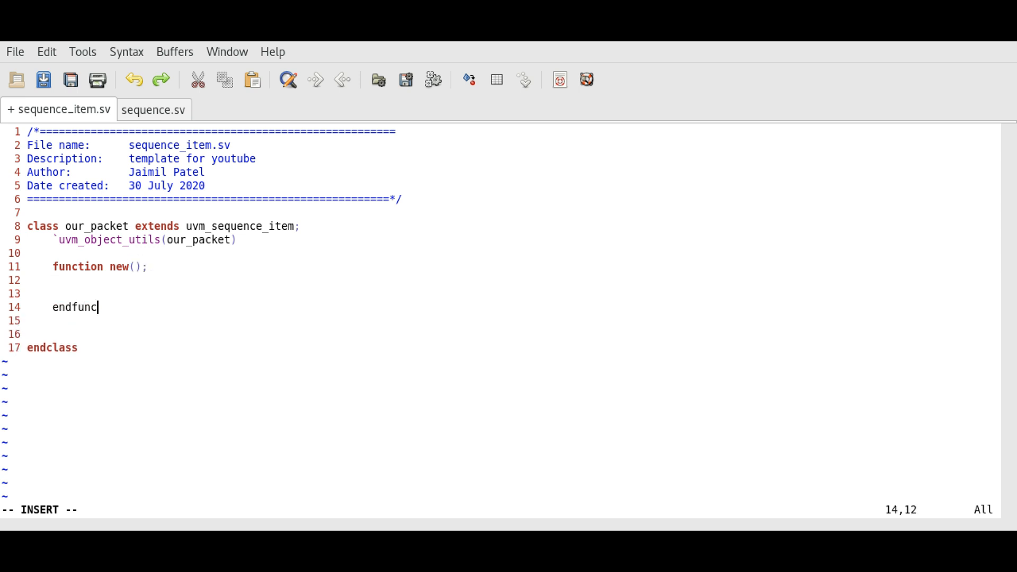
text(tion)
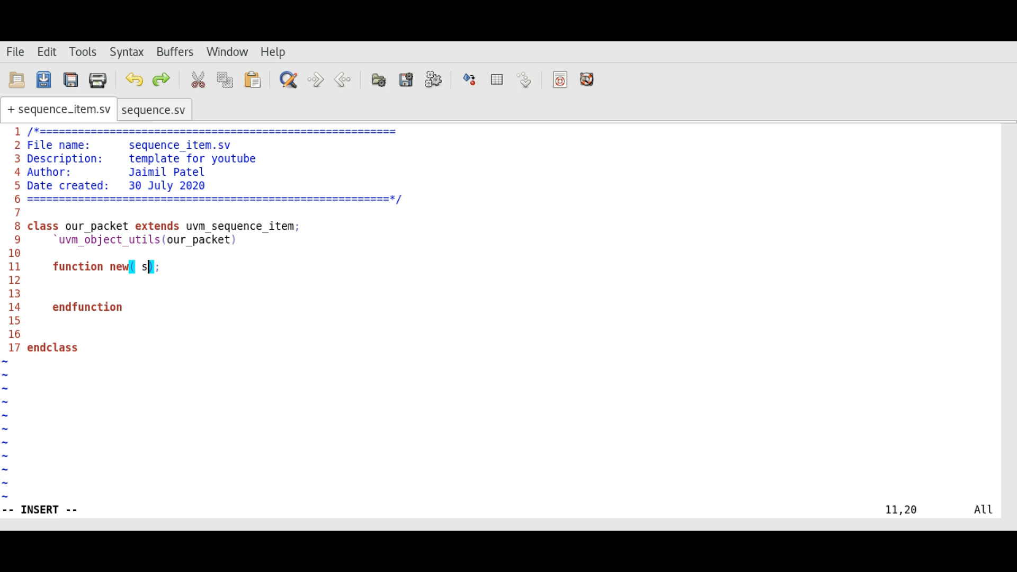
text(tring name)
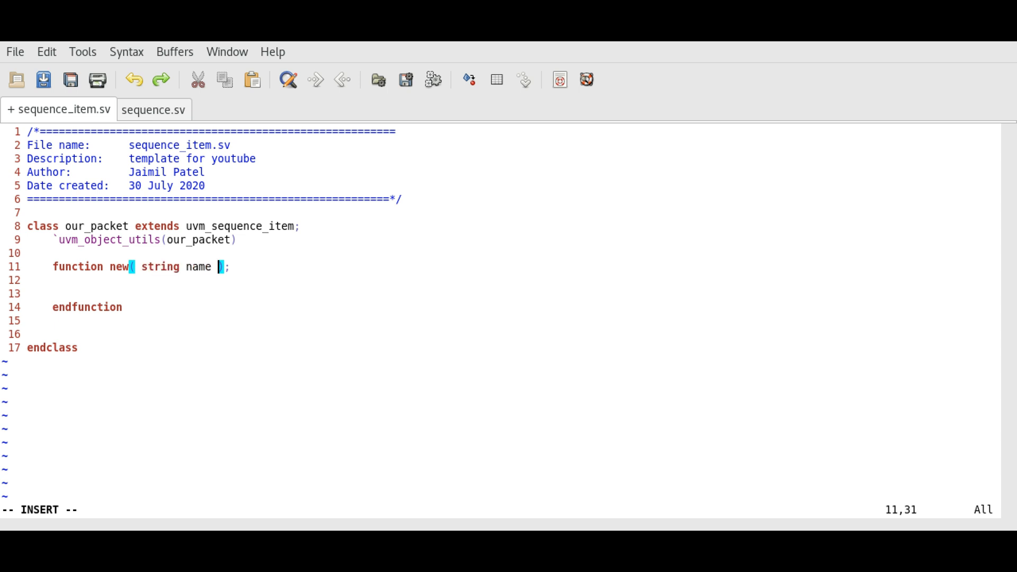
text(= "")
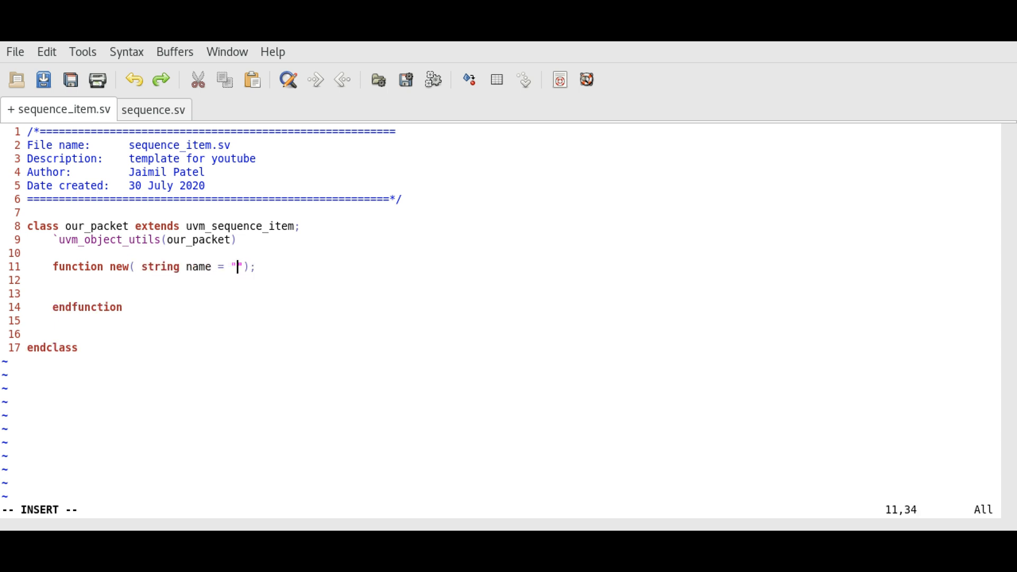
text(our_packet)
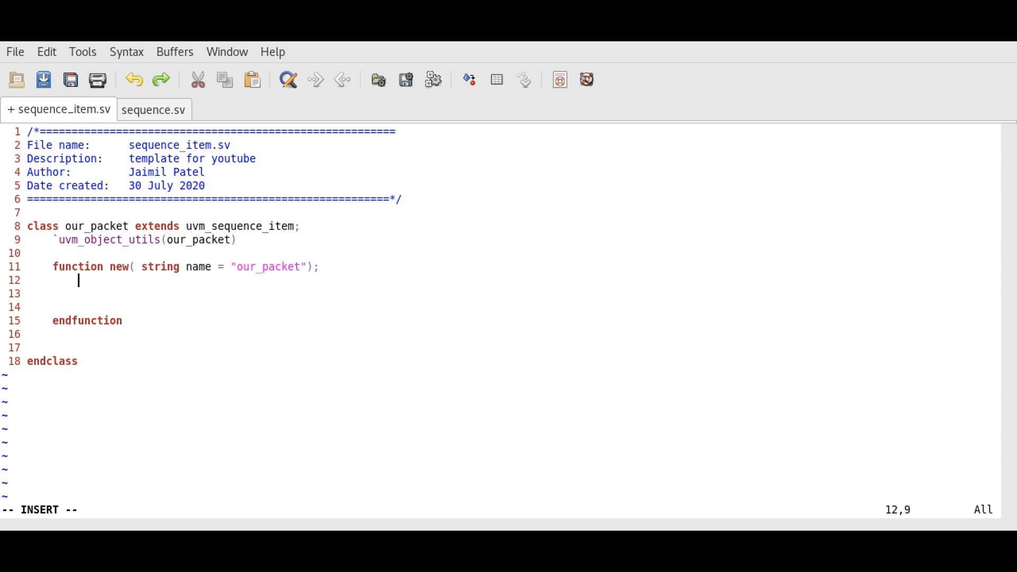
Call super.new(name); inside the constructor body.
text(super.)
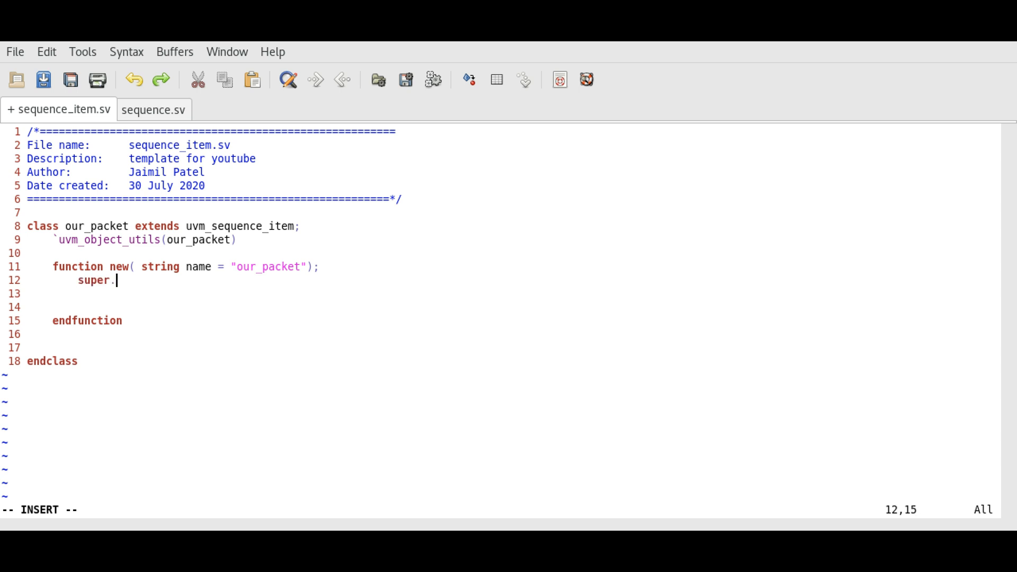
text(new())
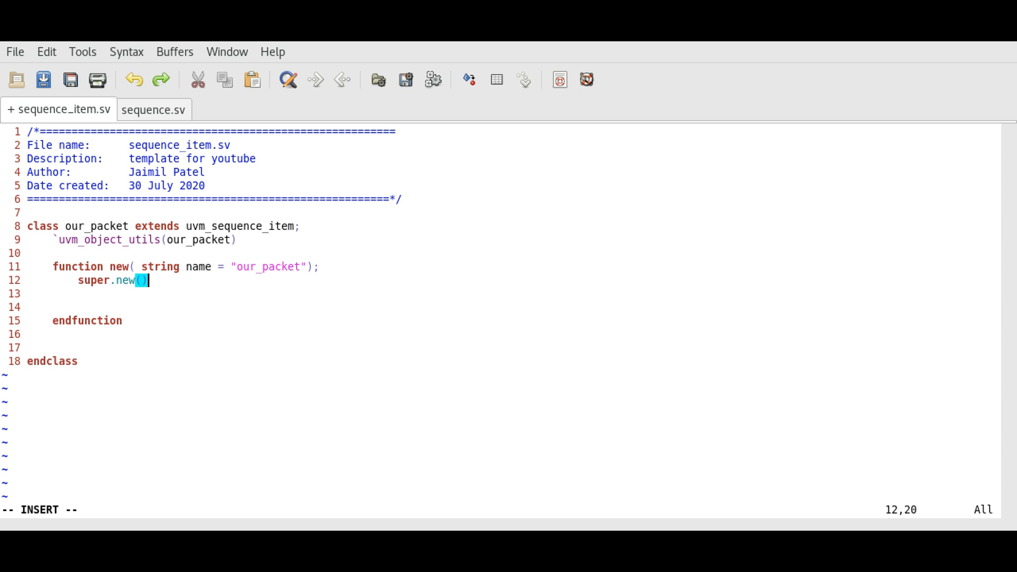
text(name)
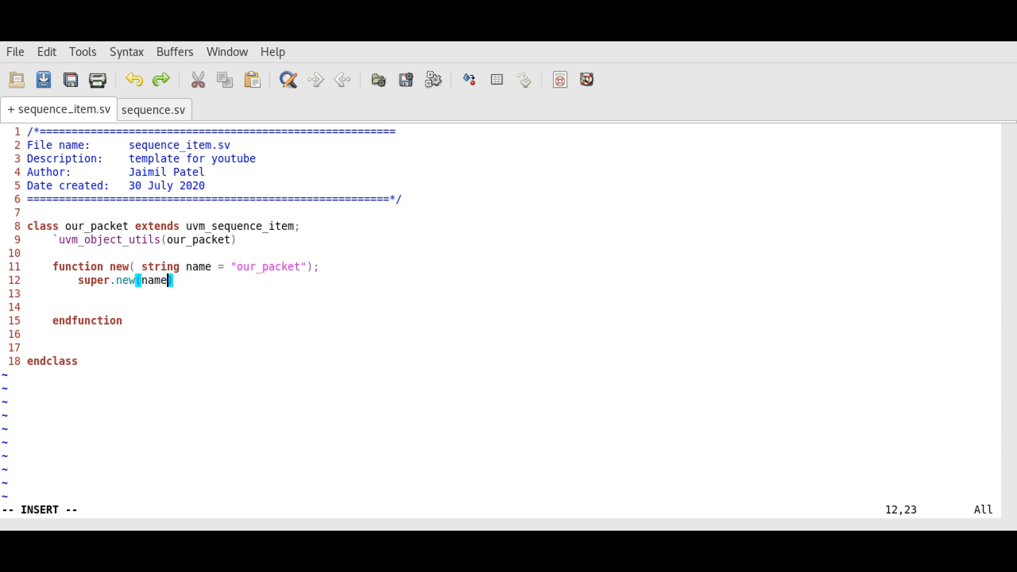
text(;)
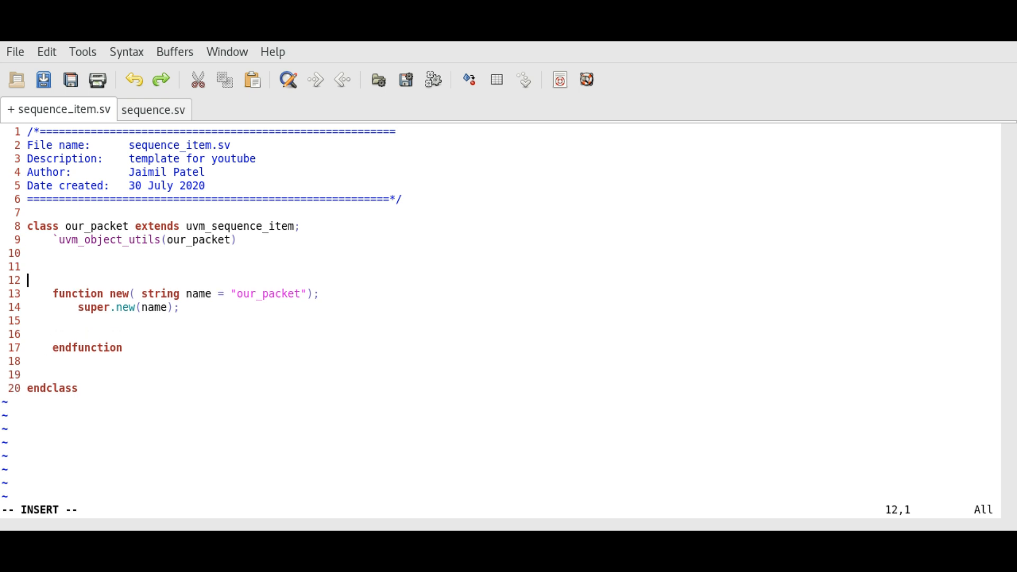
Type the field names input_1, inpur_2 and output_3, each ending with a semicolon.
text(input)
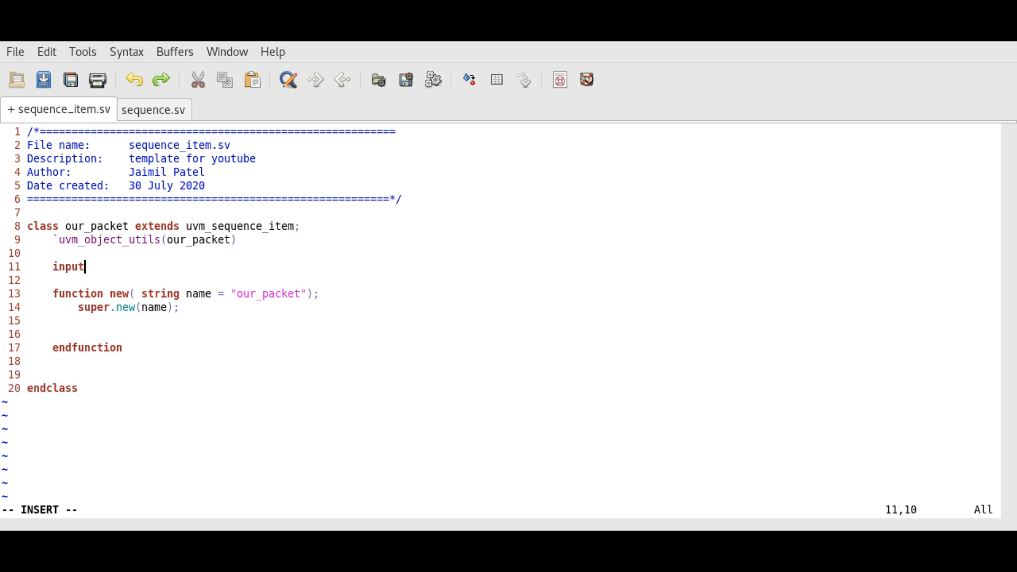
text(_1;)
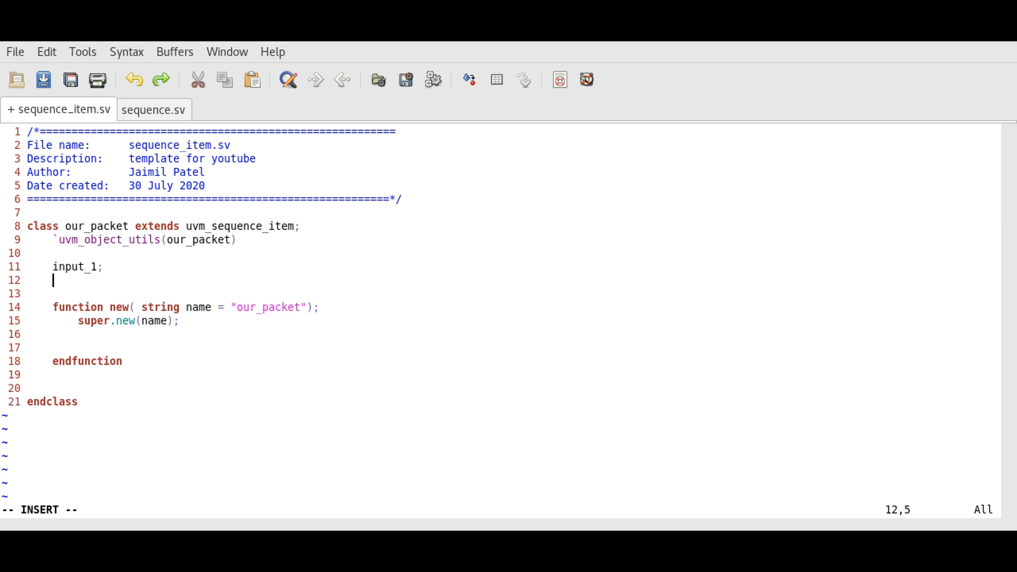
text(inpur_)
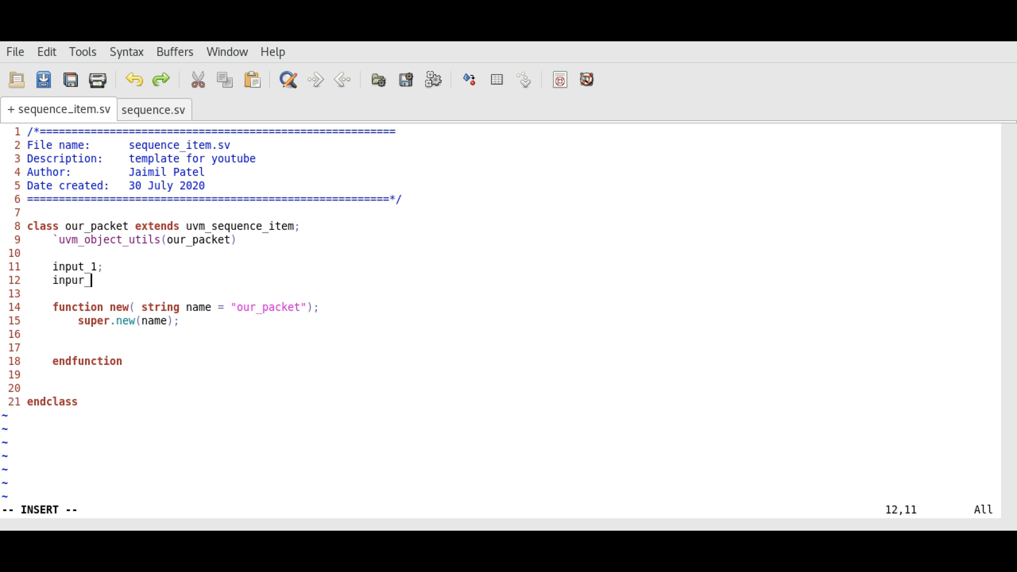
text(2;)
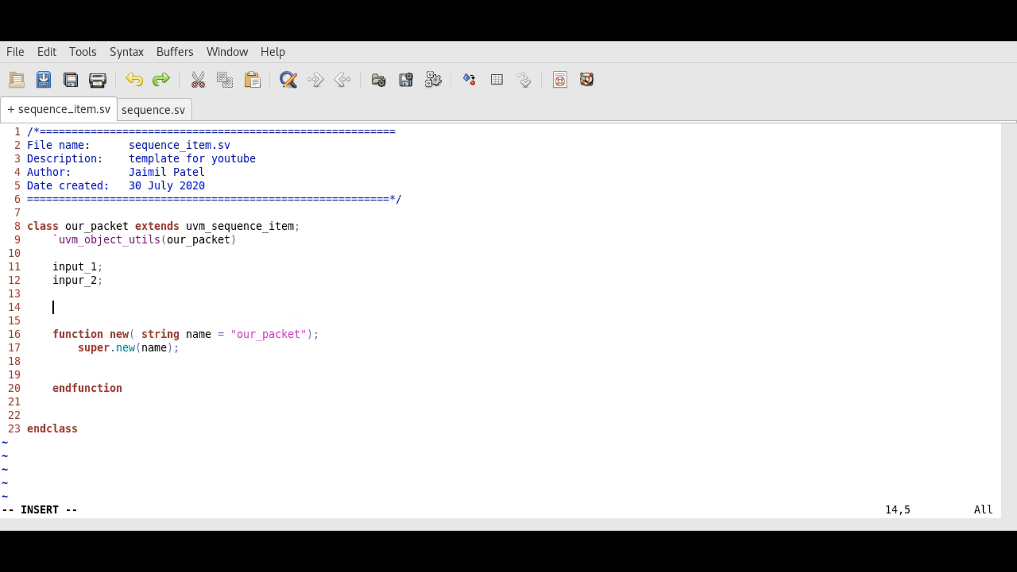
text(outp)
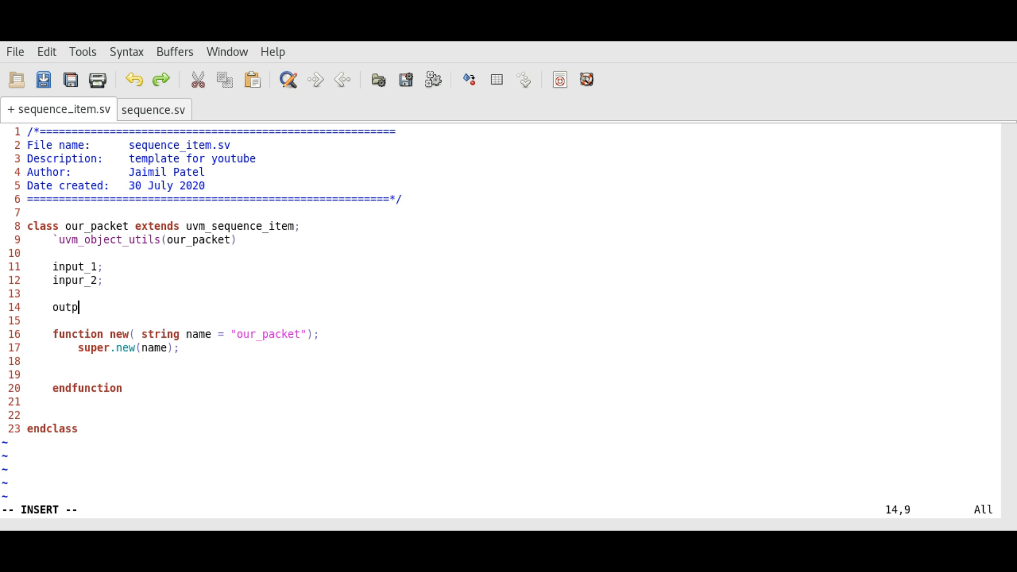
text(ut_3)
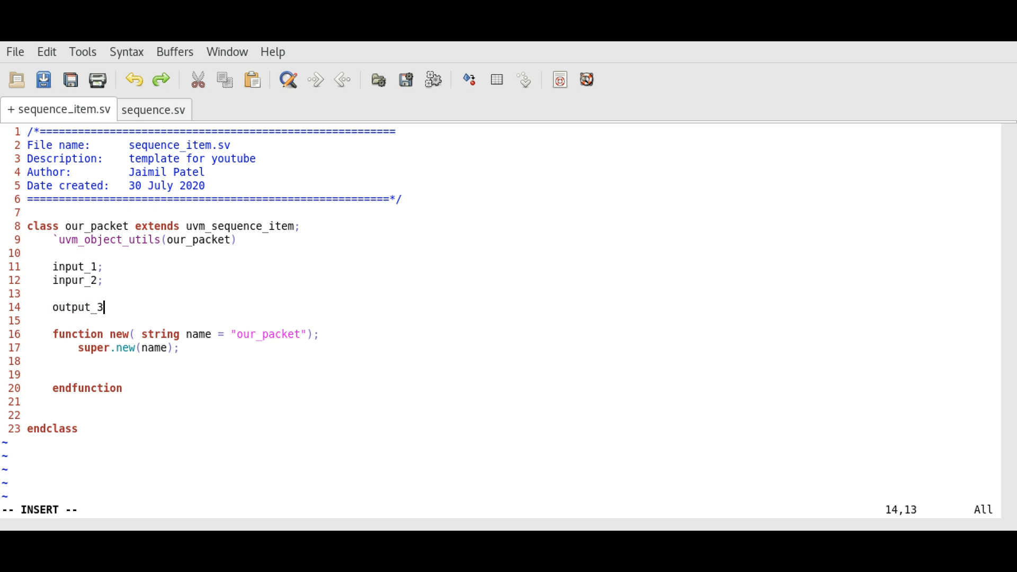
text(;)
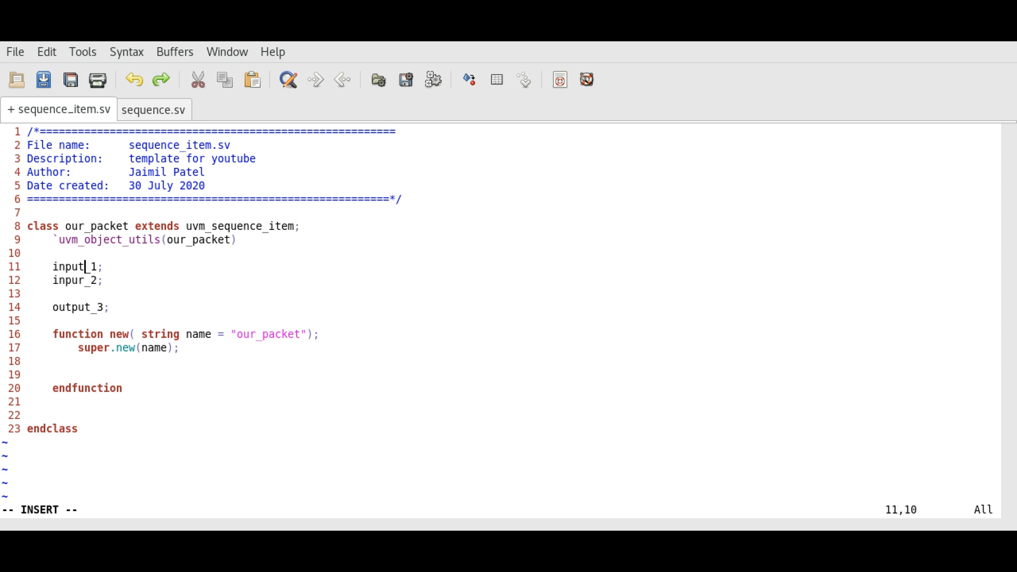
Give both inputs type bit [7:0] and output_3 type bit [15:0].
text(bit)
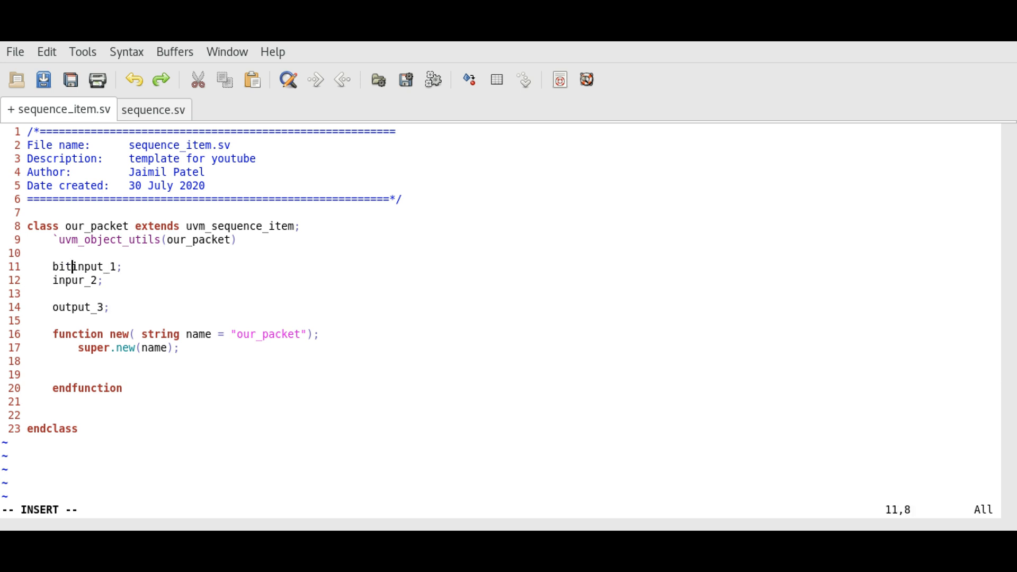
text([7])
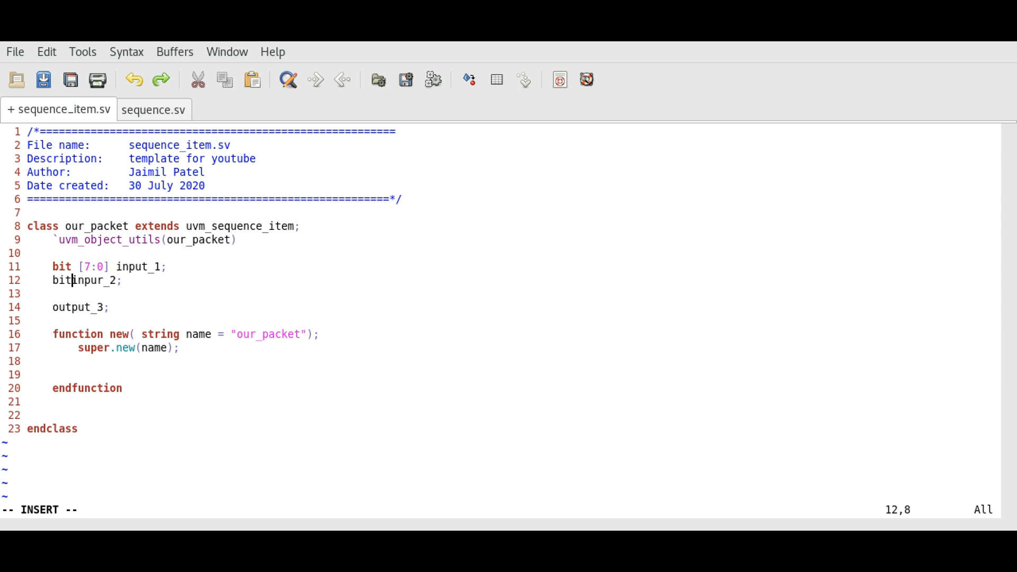
text([7:0])
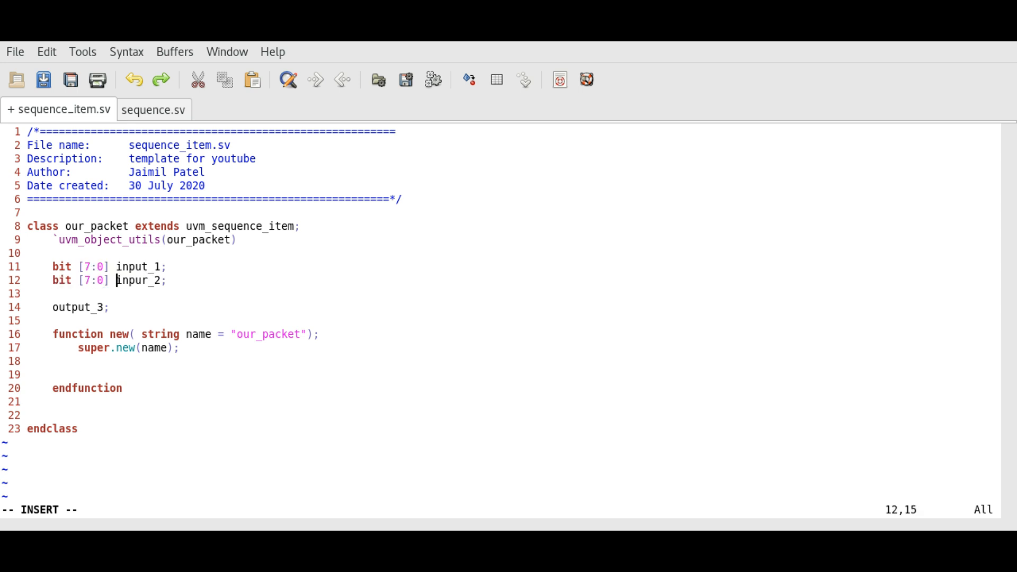
text(bit [])
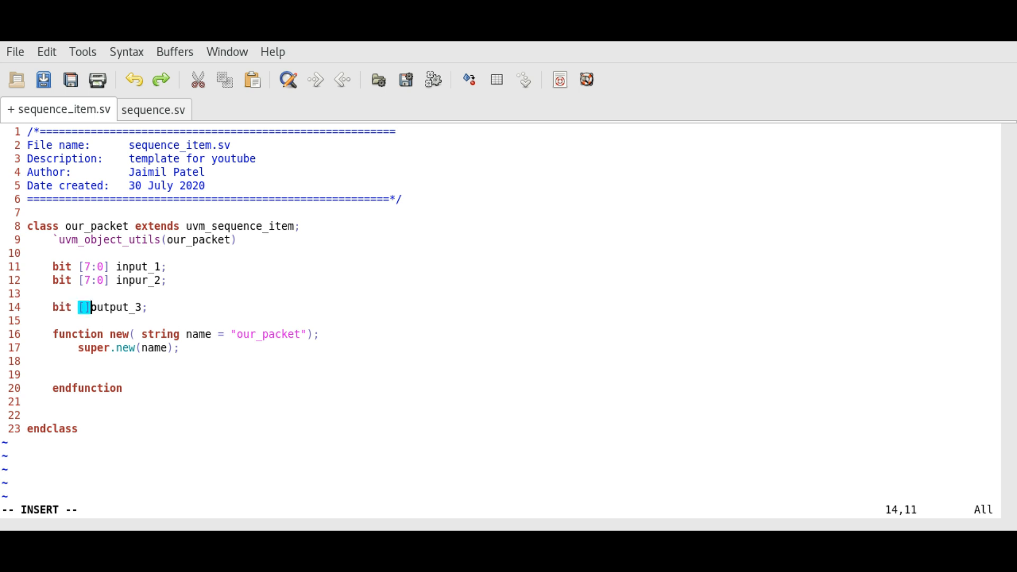
text(15:0)
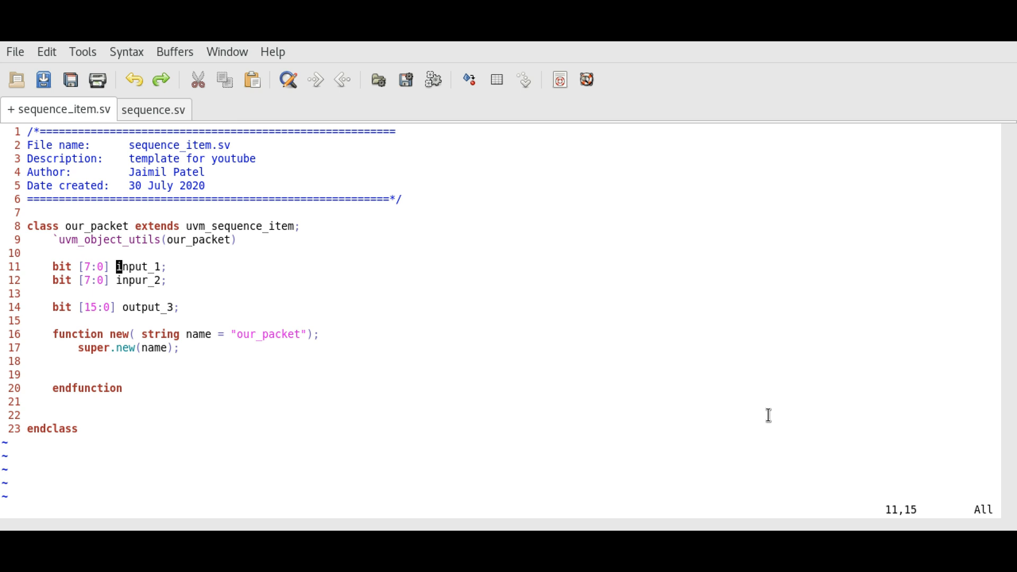
key(i)
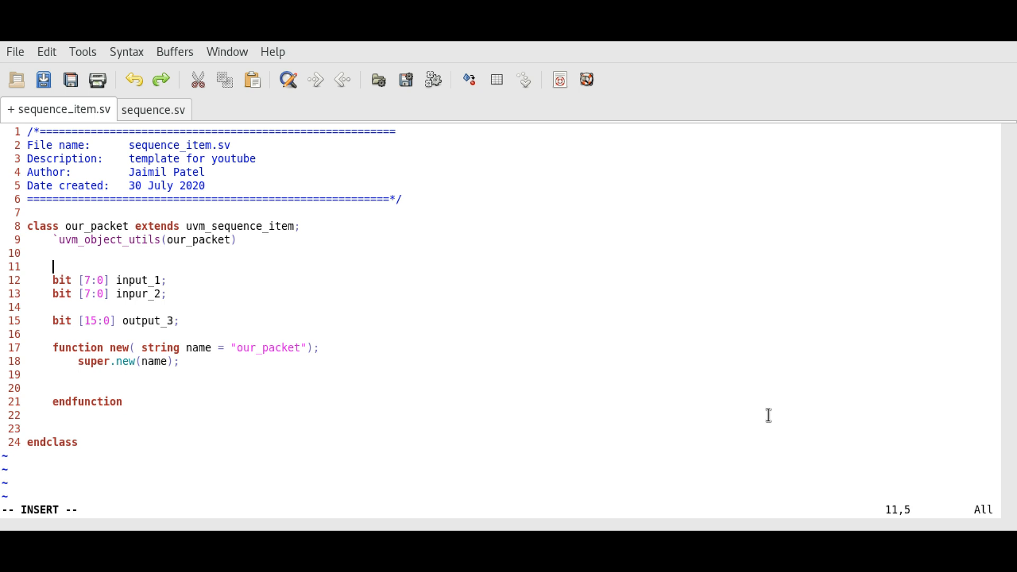
Add //request and //response comments, make input_1 and inpur_2 rand, and save.
text(//)
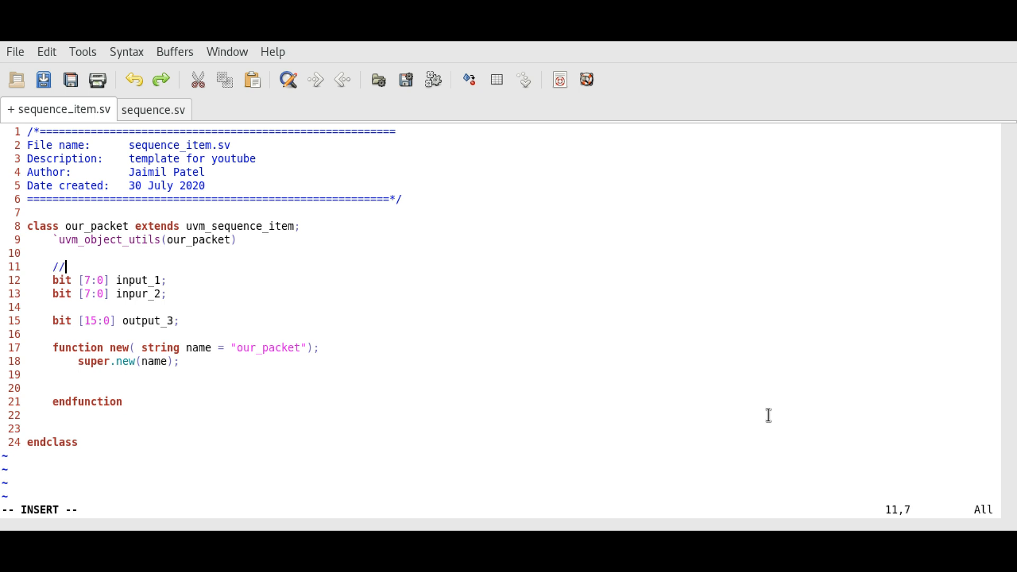
text(request)
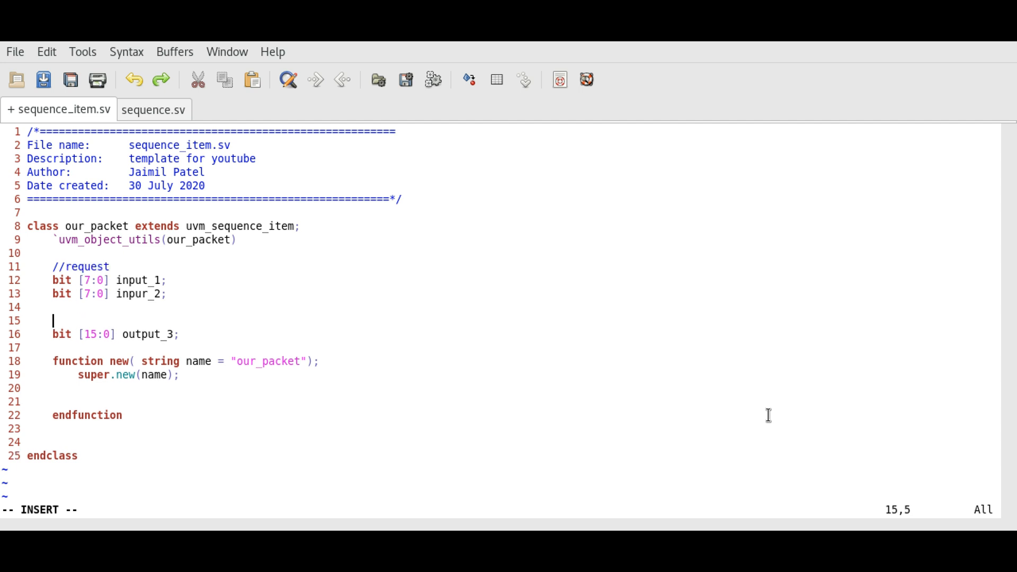
text(//response)
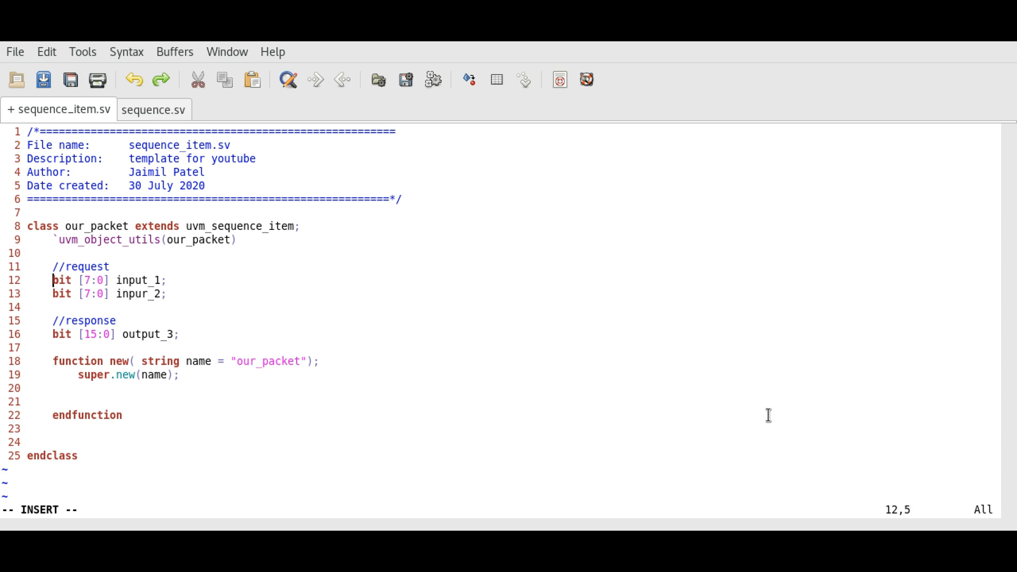
text(rand)
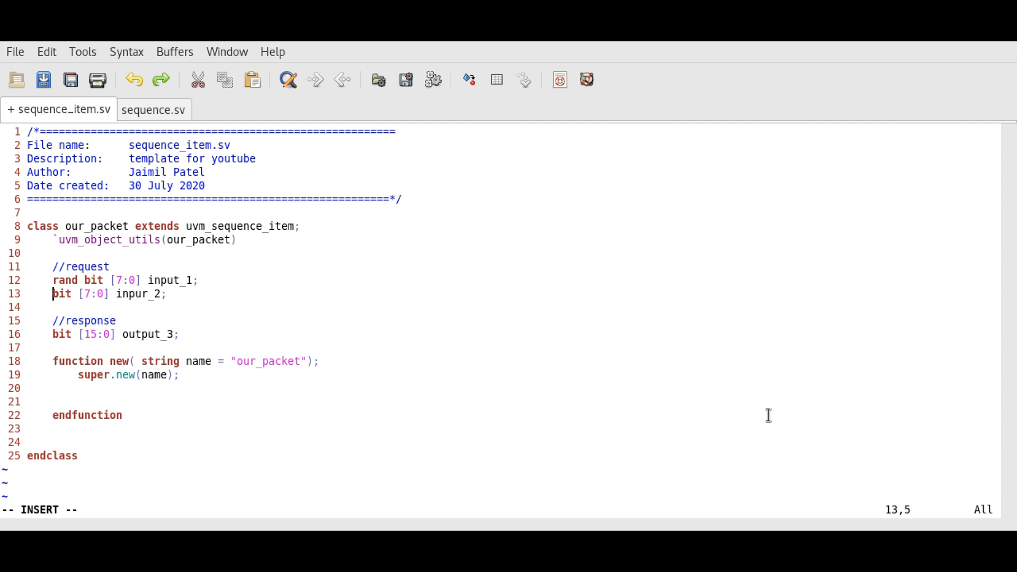
text(rand)
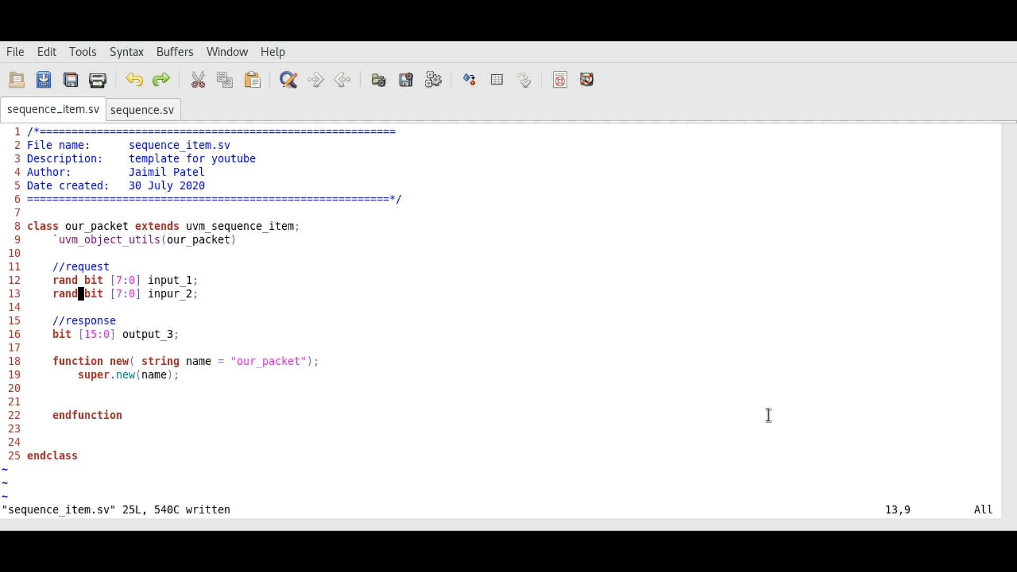
mouse_move(268, 214)
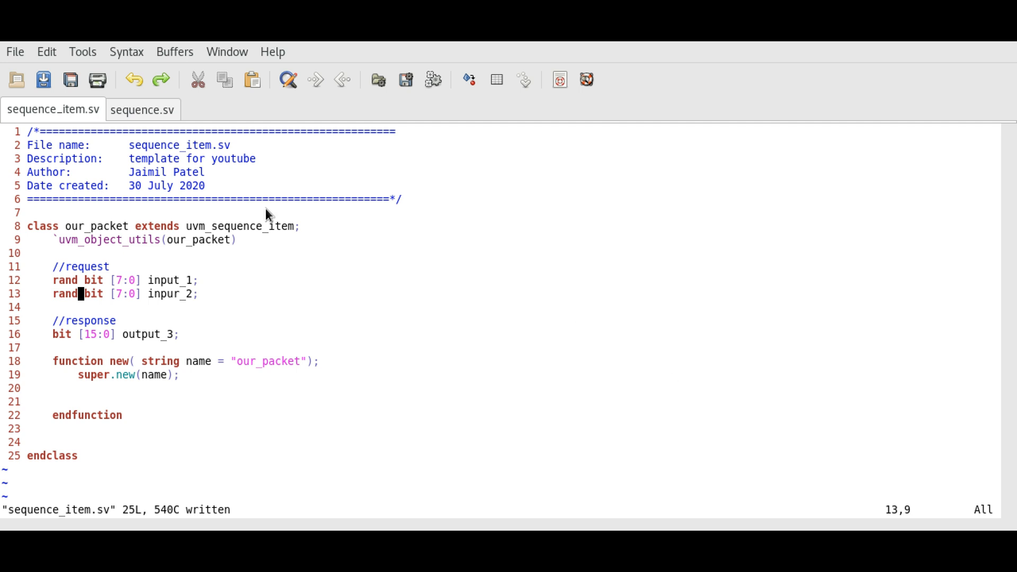
In sequence.sv, declare 'class our_sequence extends uvm_sequence;'.
click(142, 109)
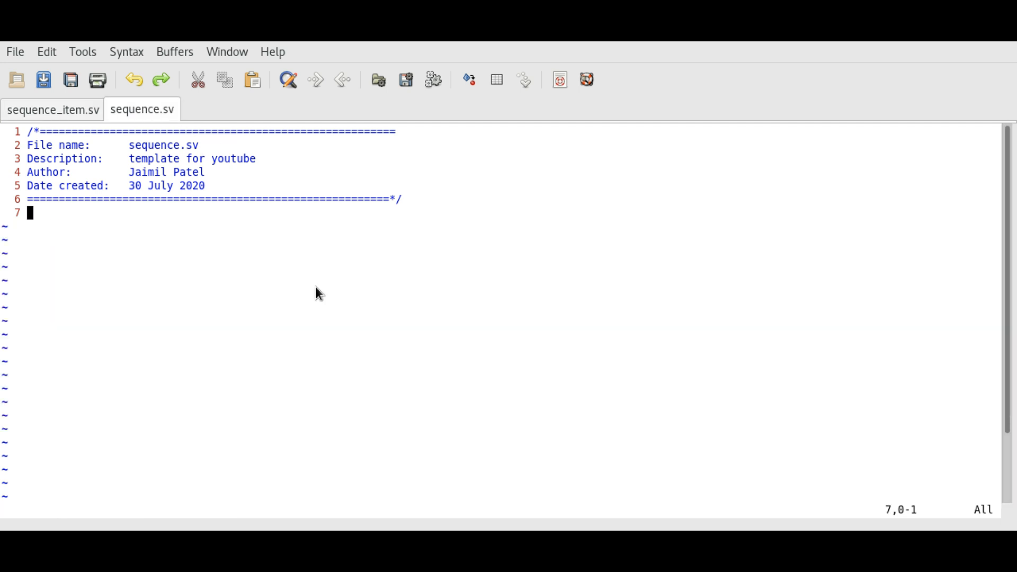
text(cla)
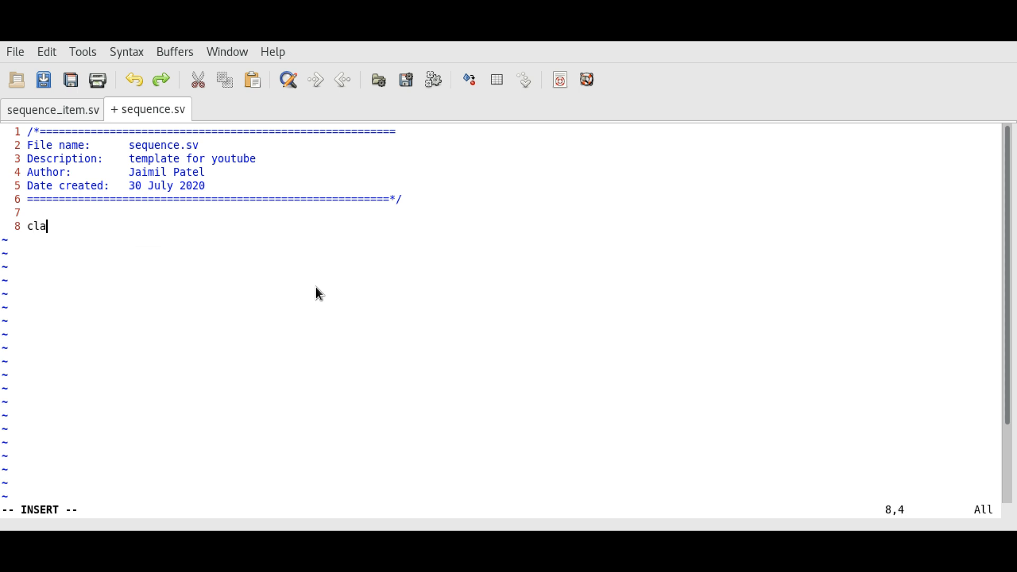
text(ss our_)
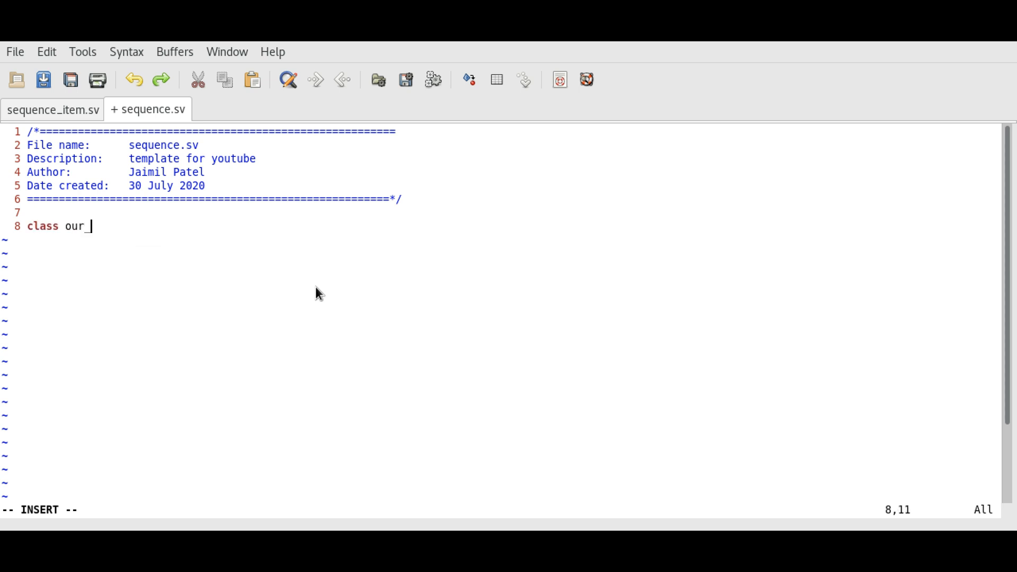
text(sequ)
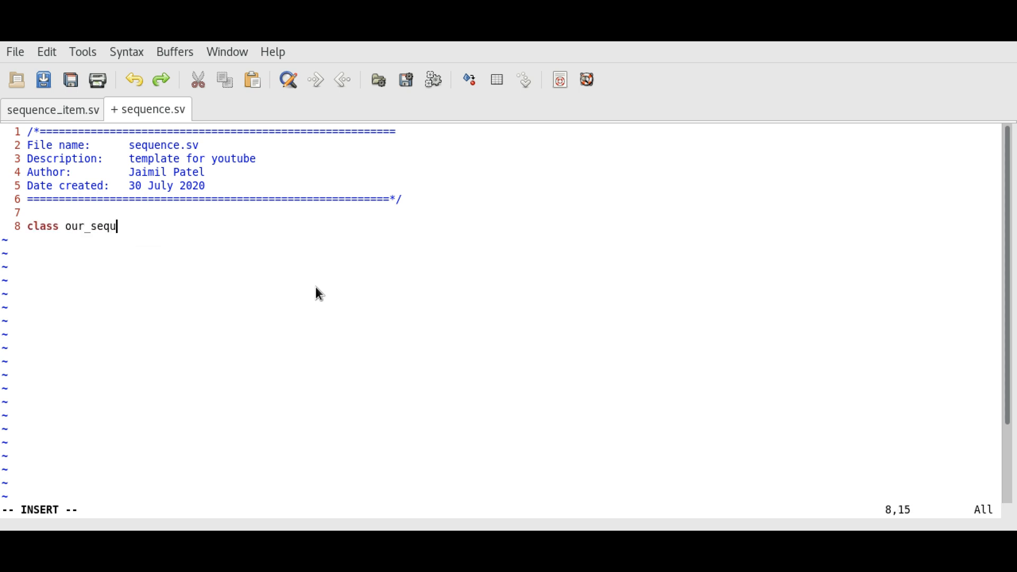
text(ence extends)
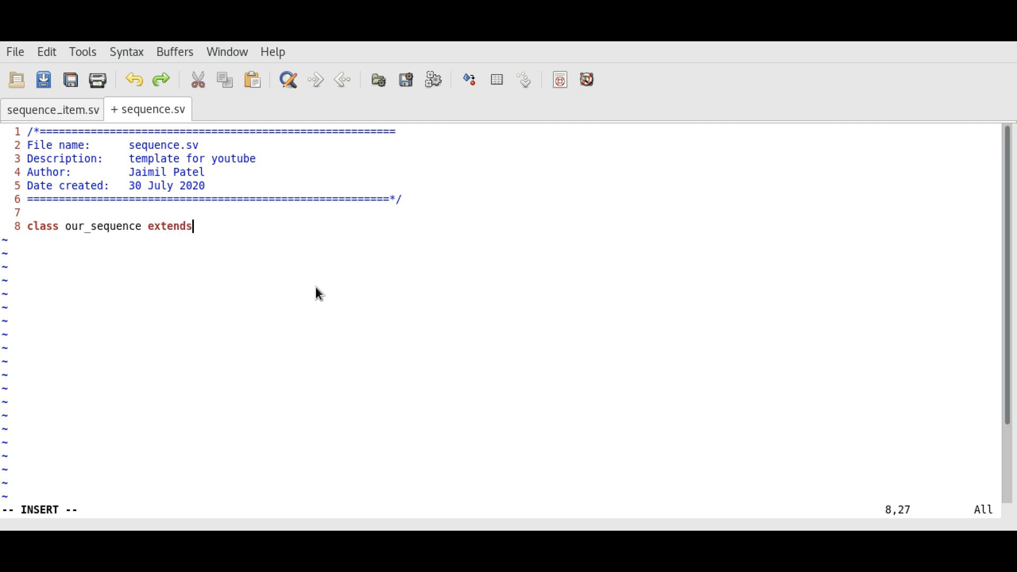
text(uvm)
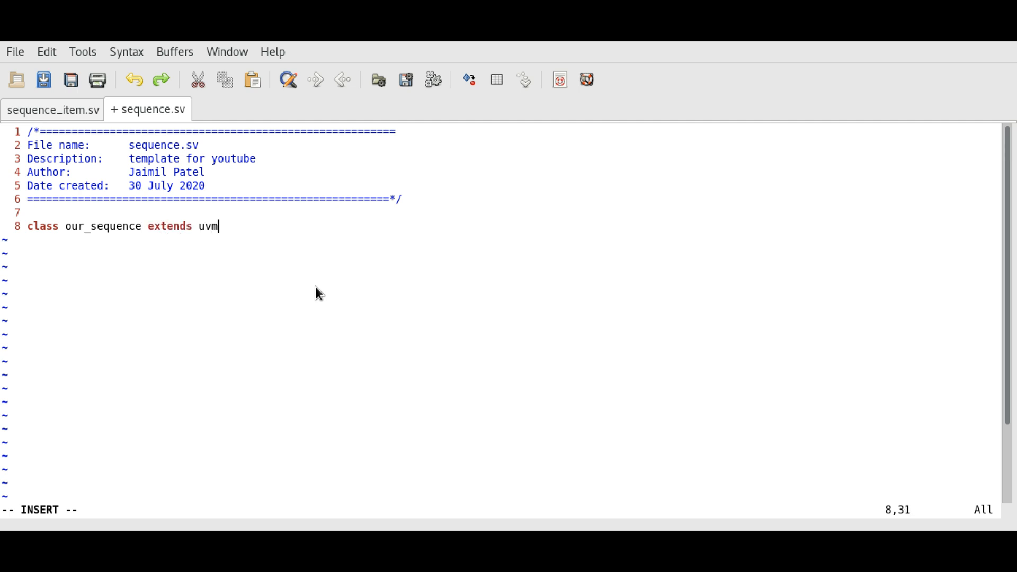
text(_sequen)
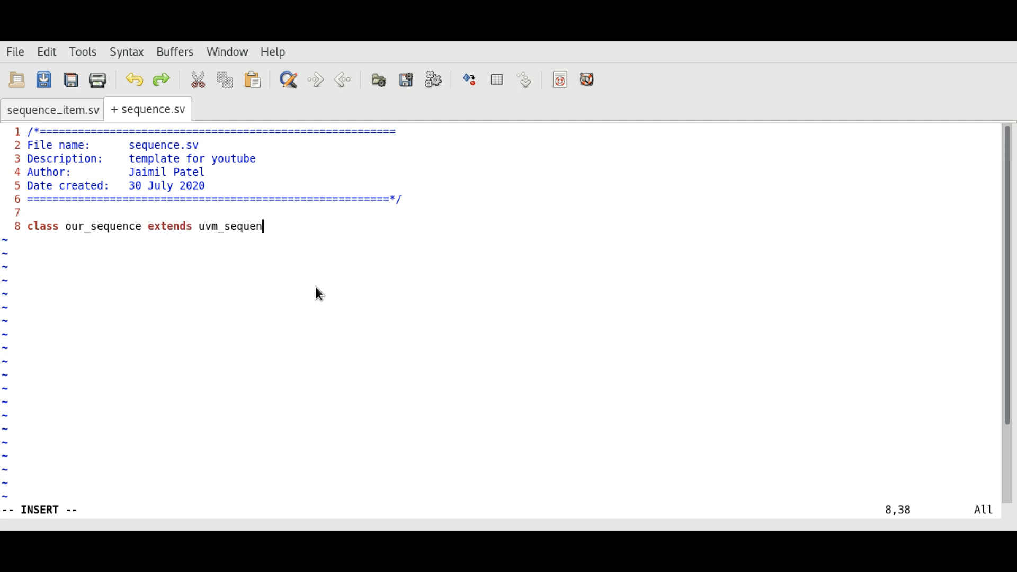
text(ce)
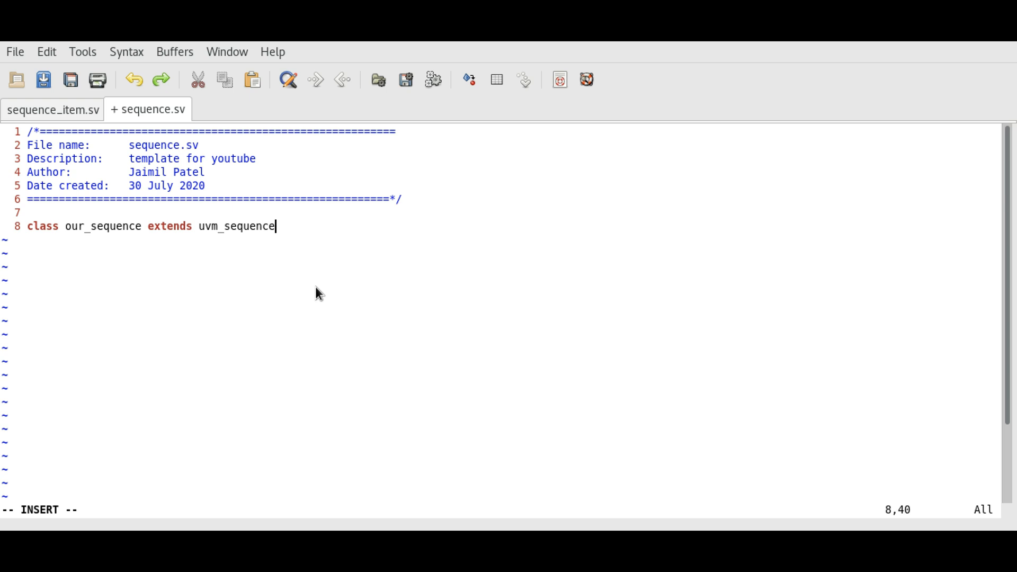
text(;)
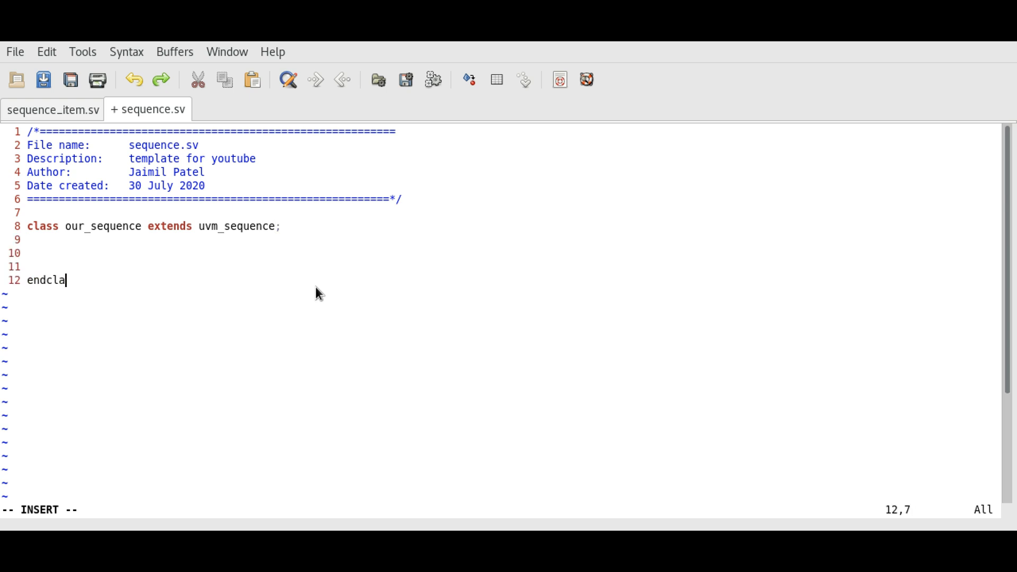
Close the class with endclass and add `uvm_object_utils(our_sequence) inside it.
text(ss)
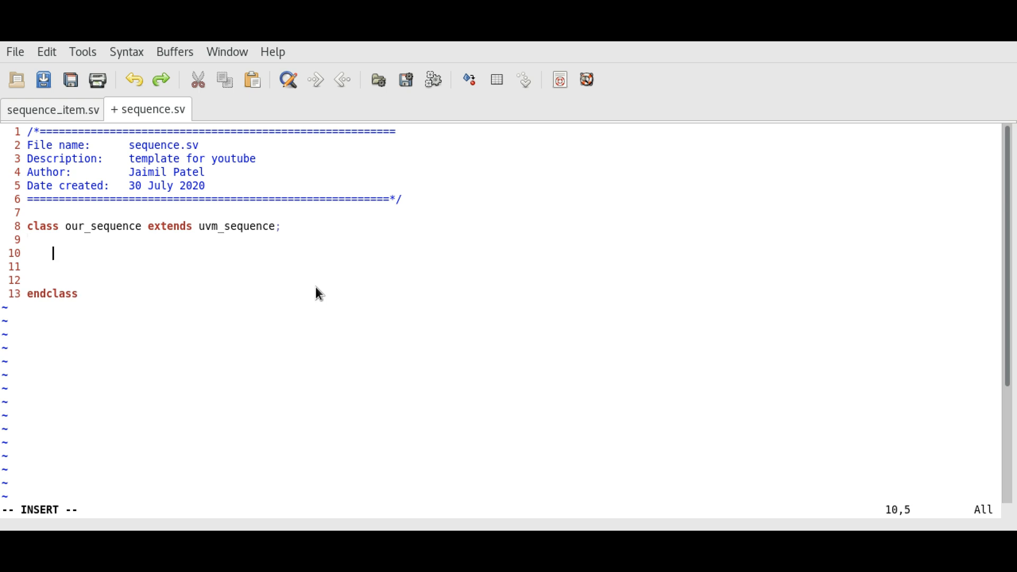
text(`uvm)
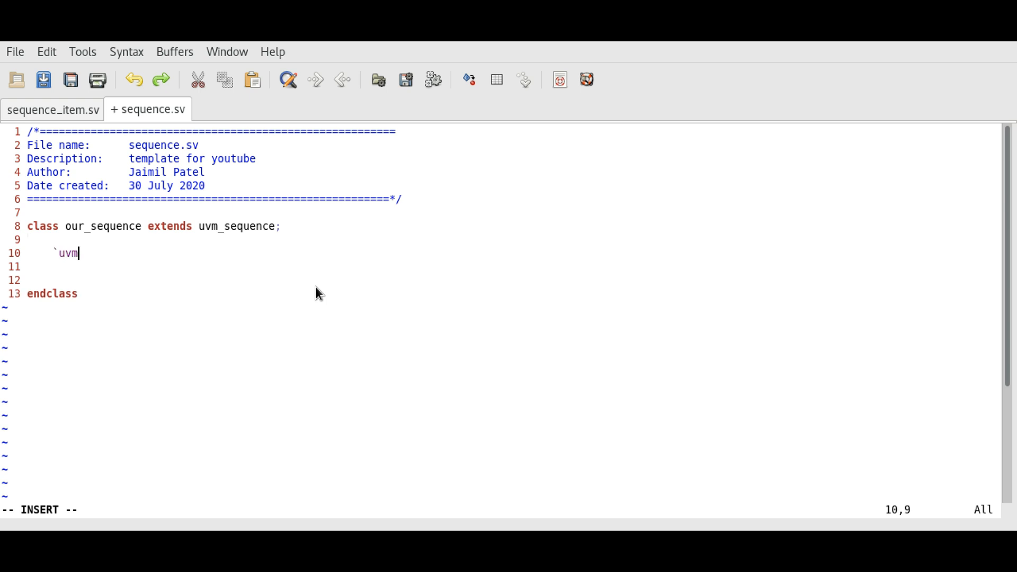
text(_o)
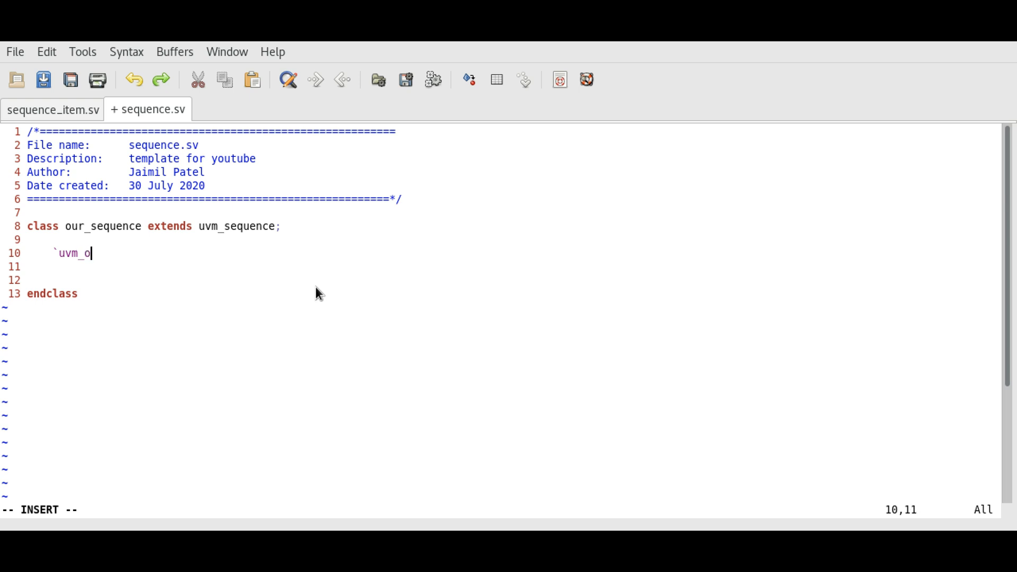
text(bject_util)
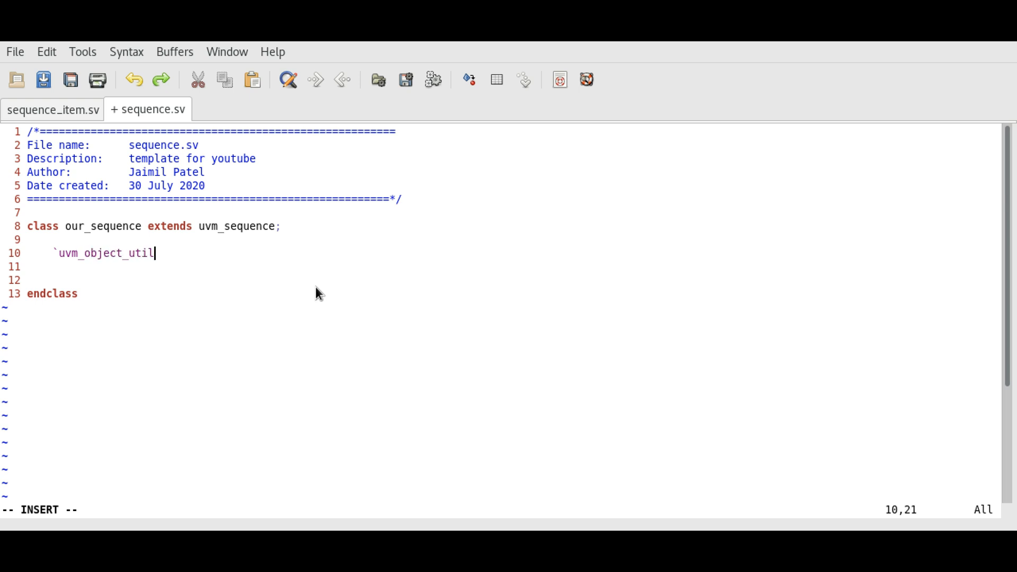
text(s())
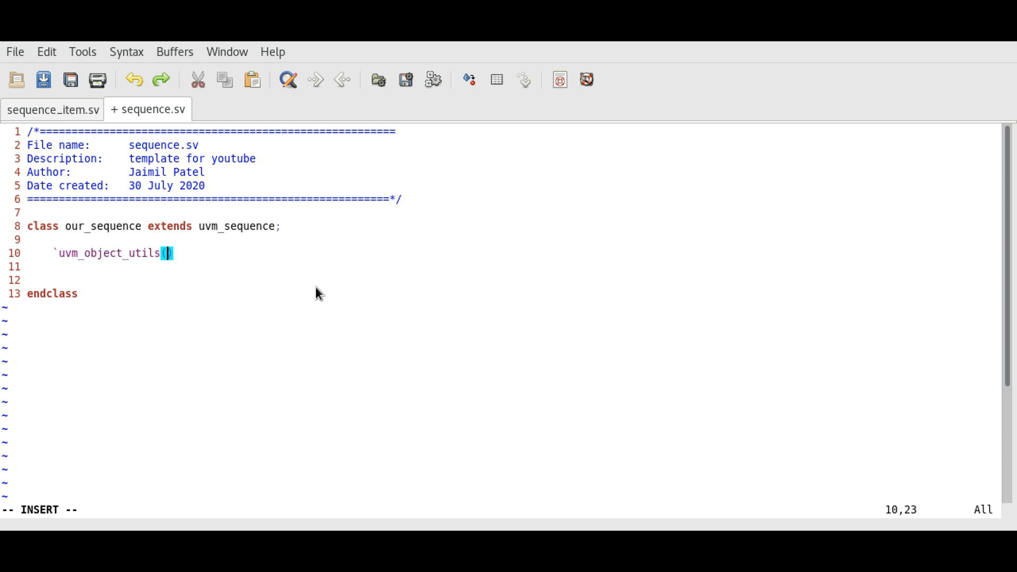
text(our_sequ)
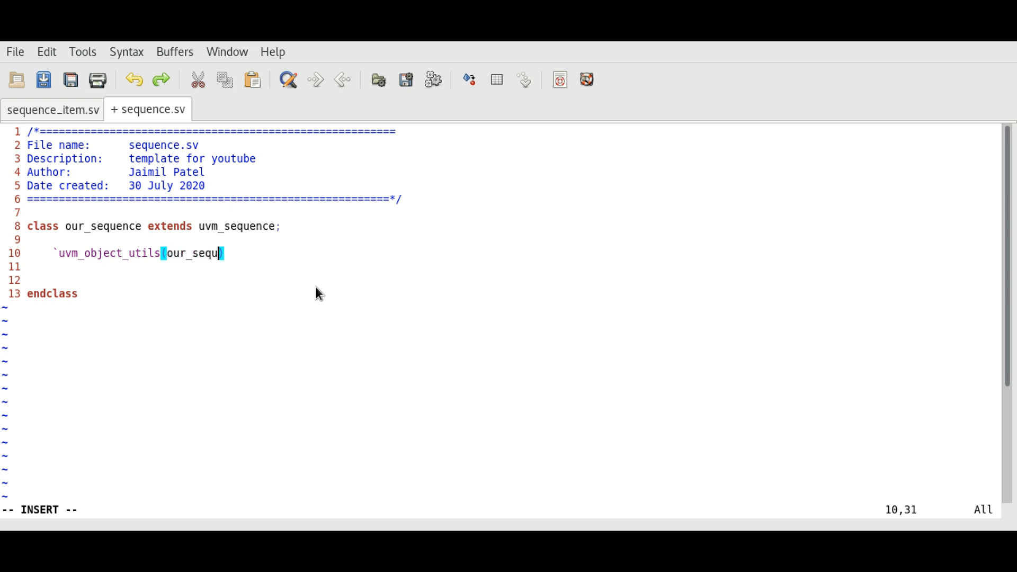
text(ence)
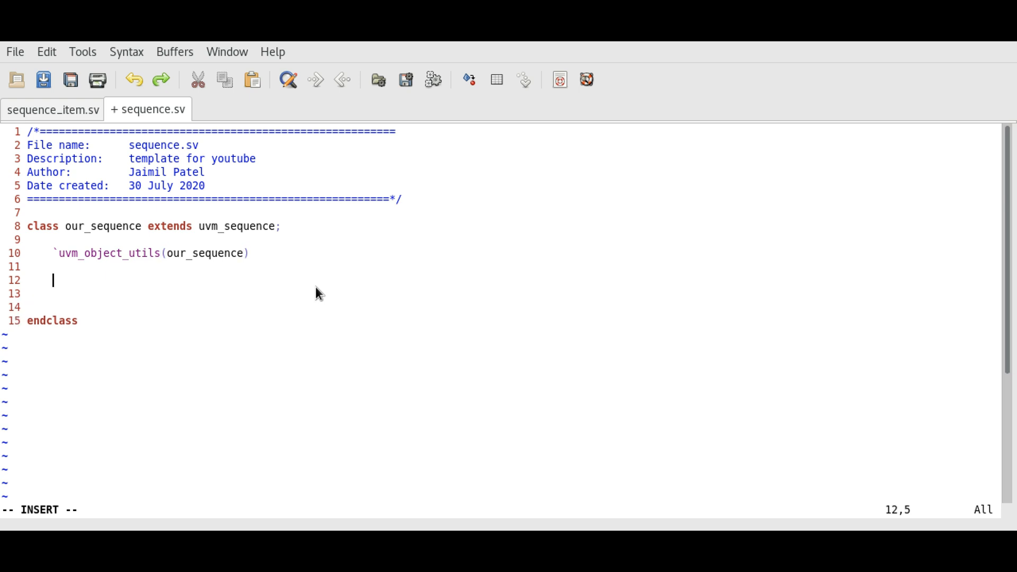
Write function new(string name = "our_sequence") and begin its super.new(name) call.
text(function new)
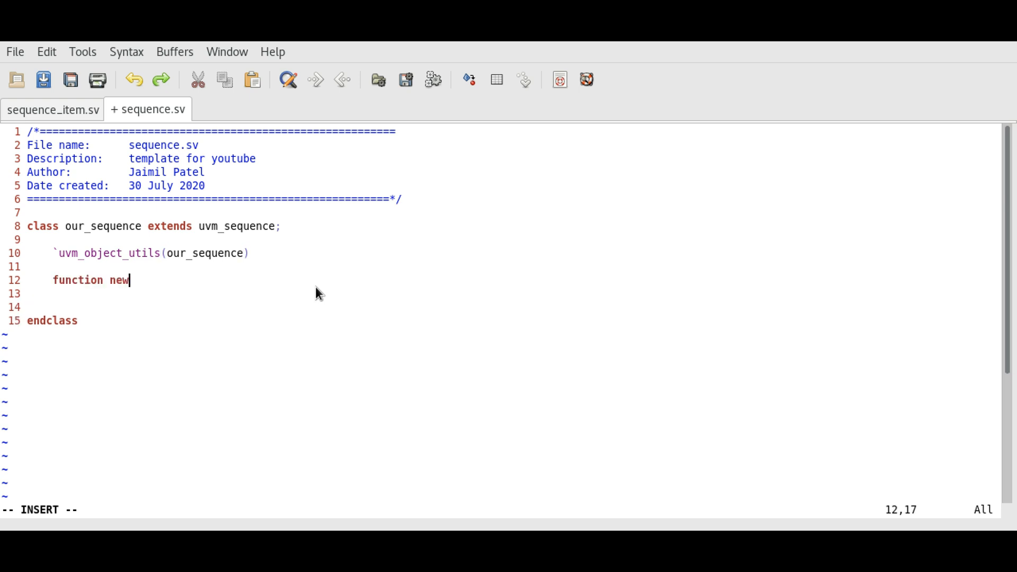
text(();)
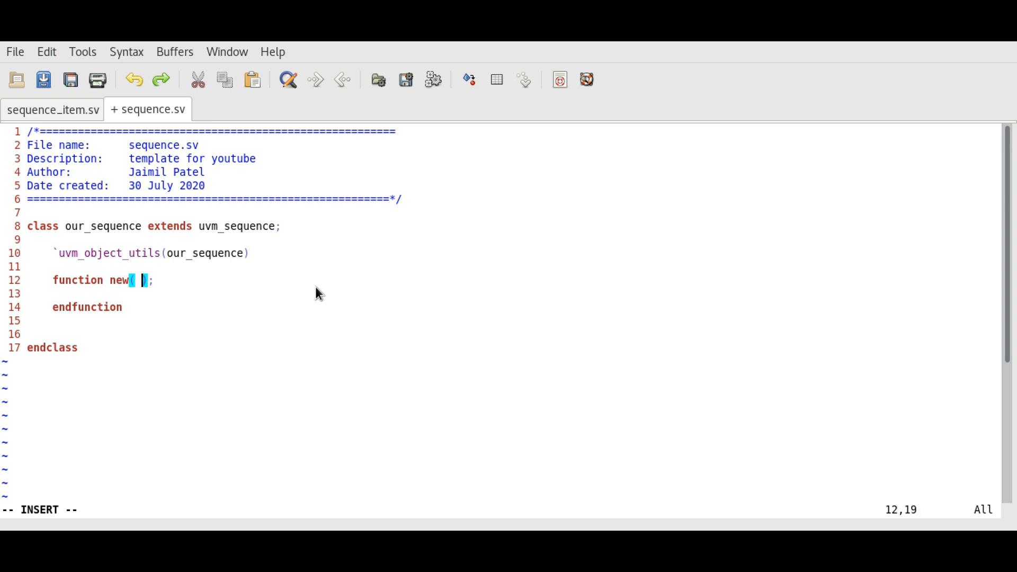
text(string name =)
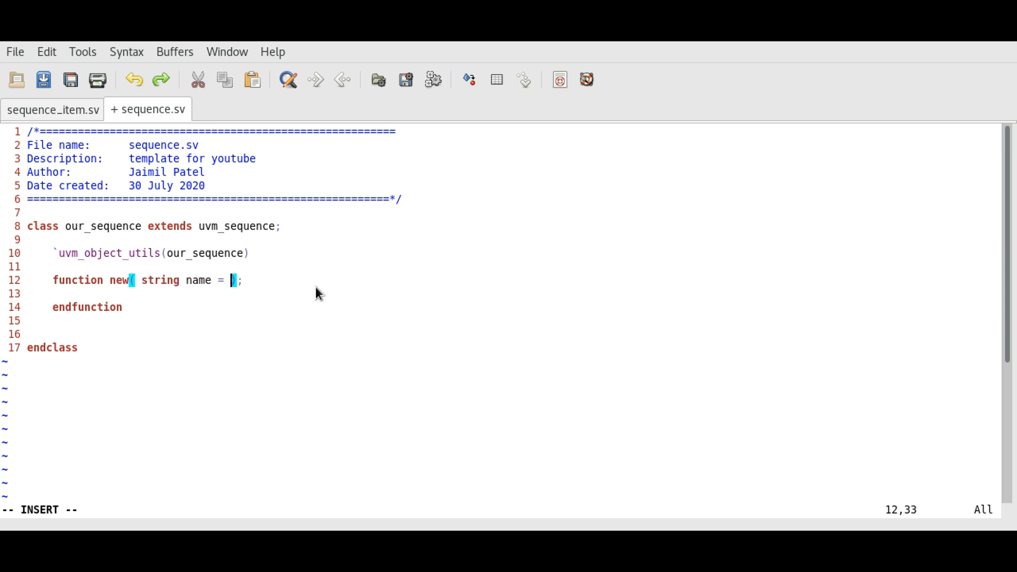
text("our_Sequence")
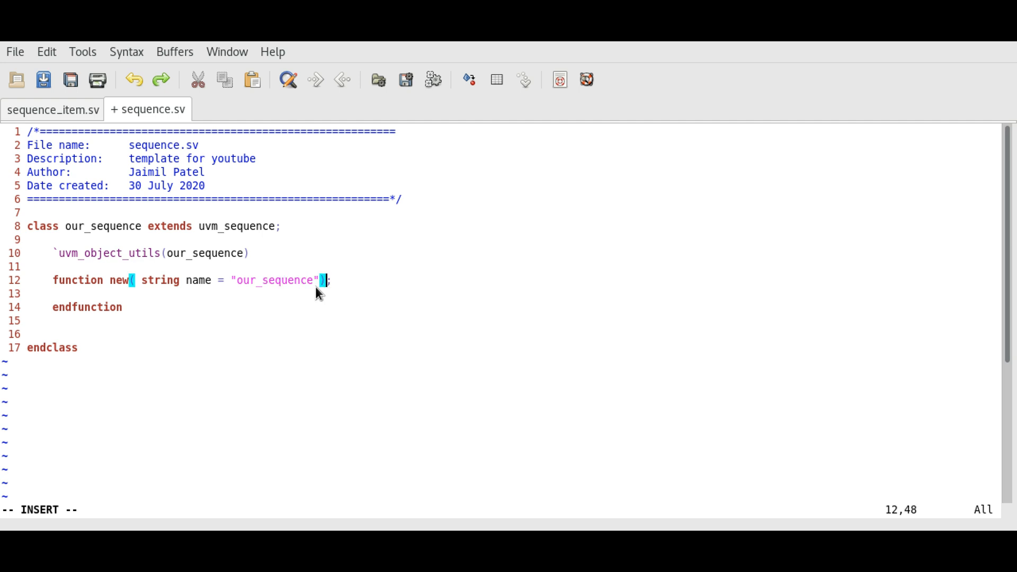
text(super.new(name);)
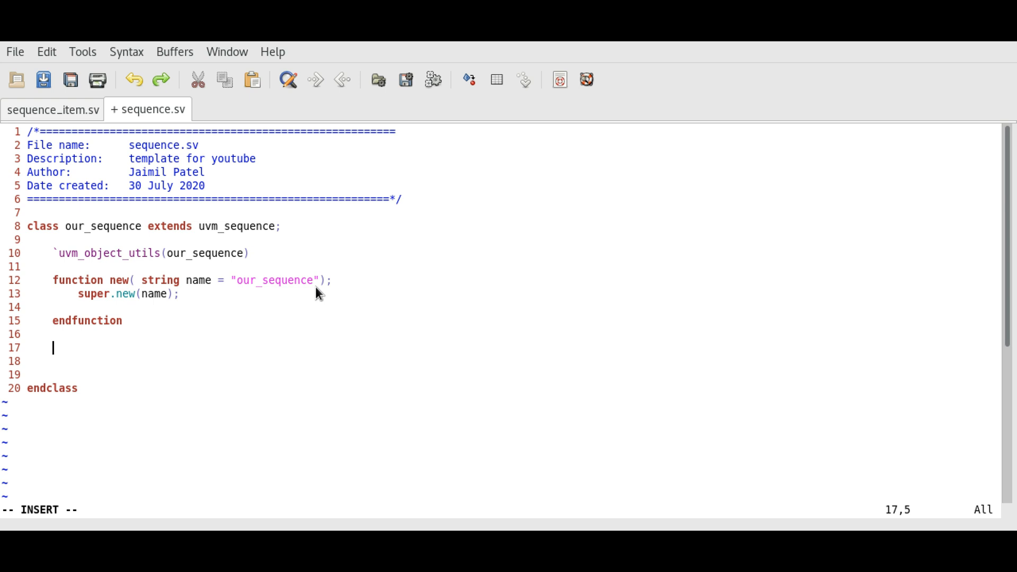
Type 'task body();' with a closing endtask below the constructor.
text(task)
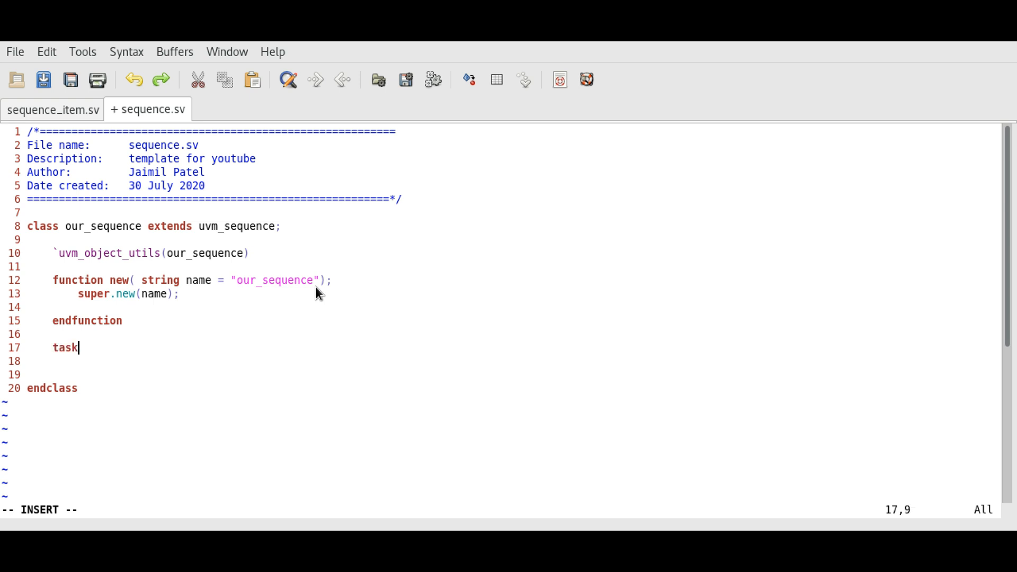
text(body();)
text(end)
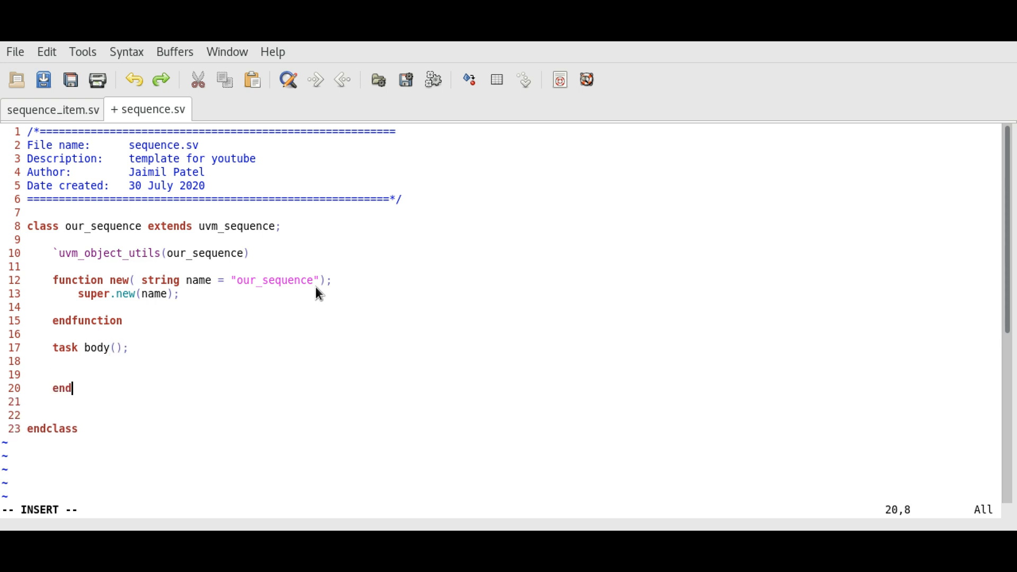
text(task)
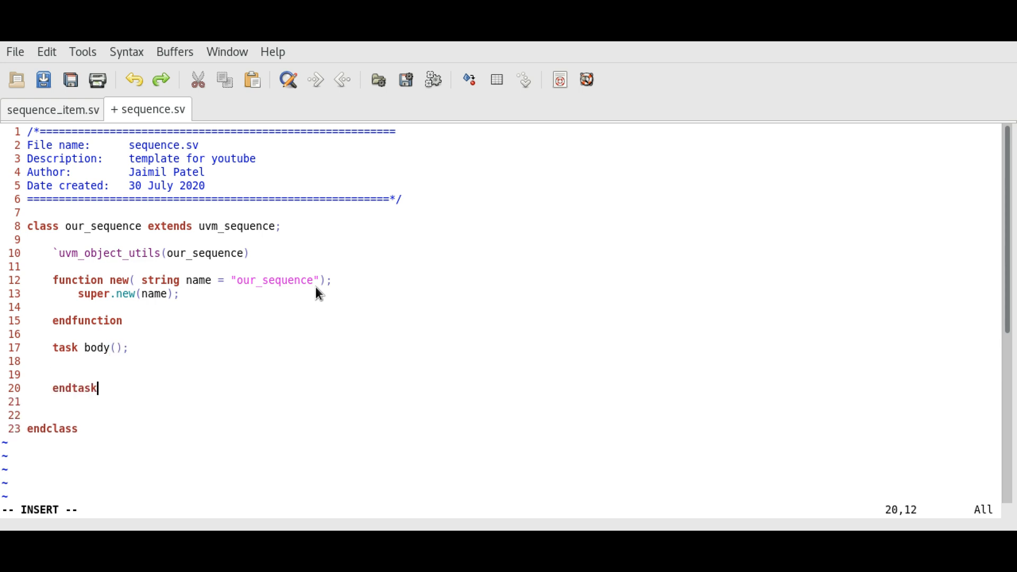